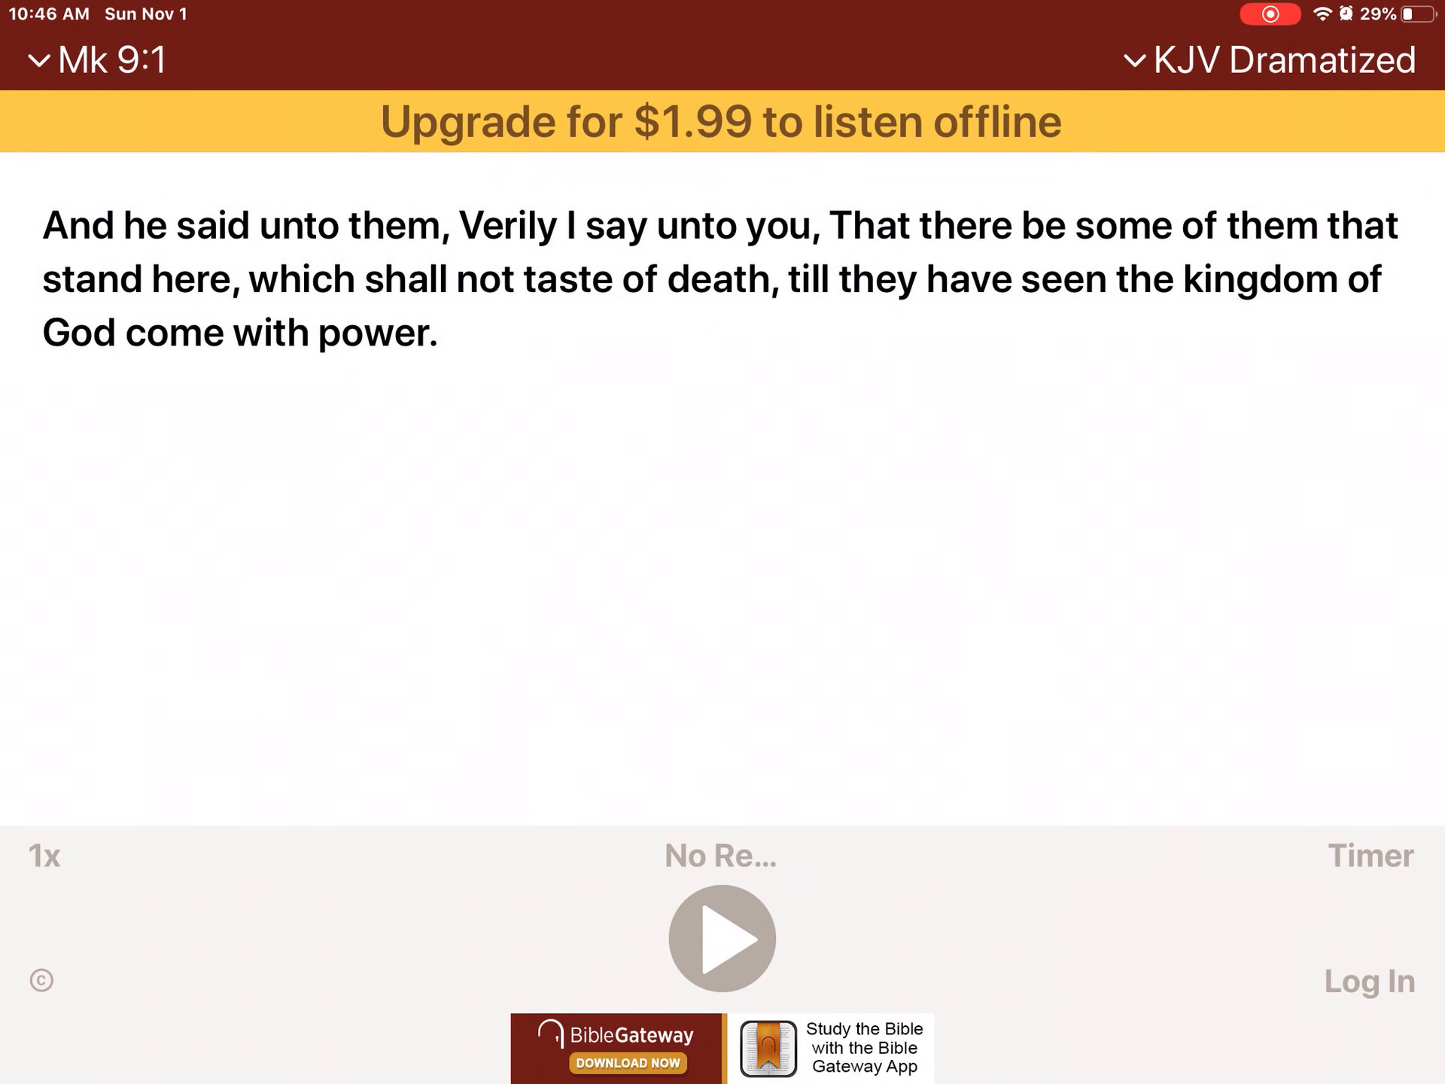
- Start the KJV Dramatized narration of Mark 9 at verse 1 and let it play
click(721, 937)
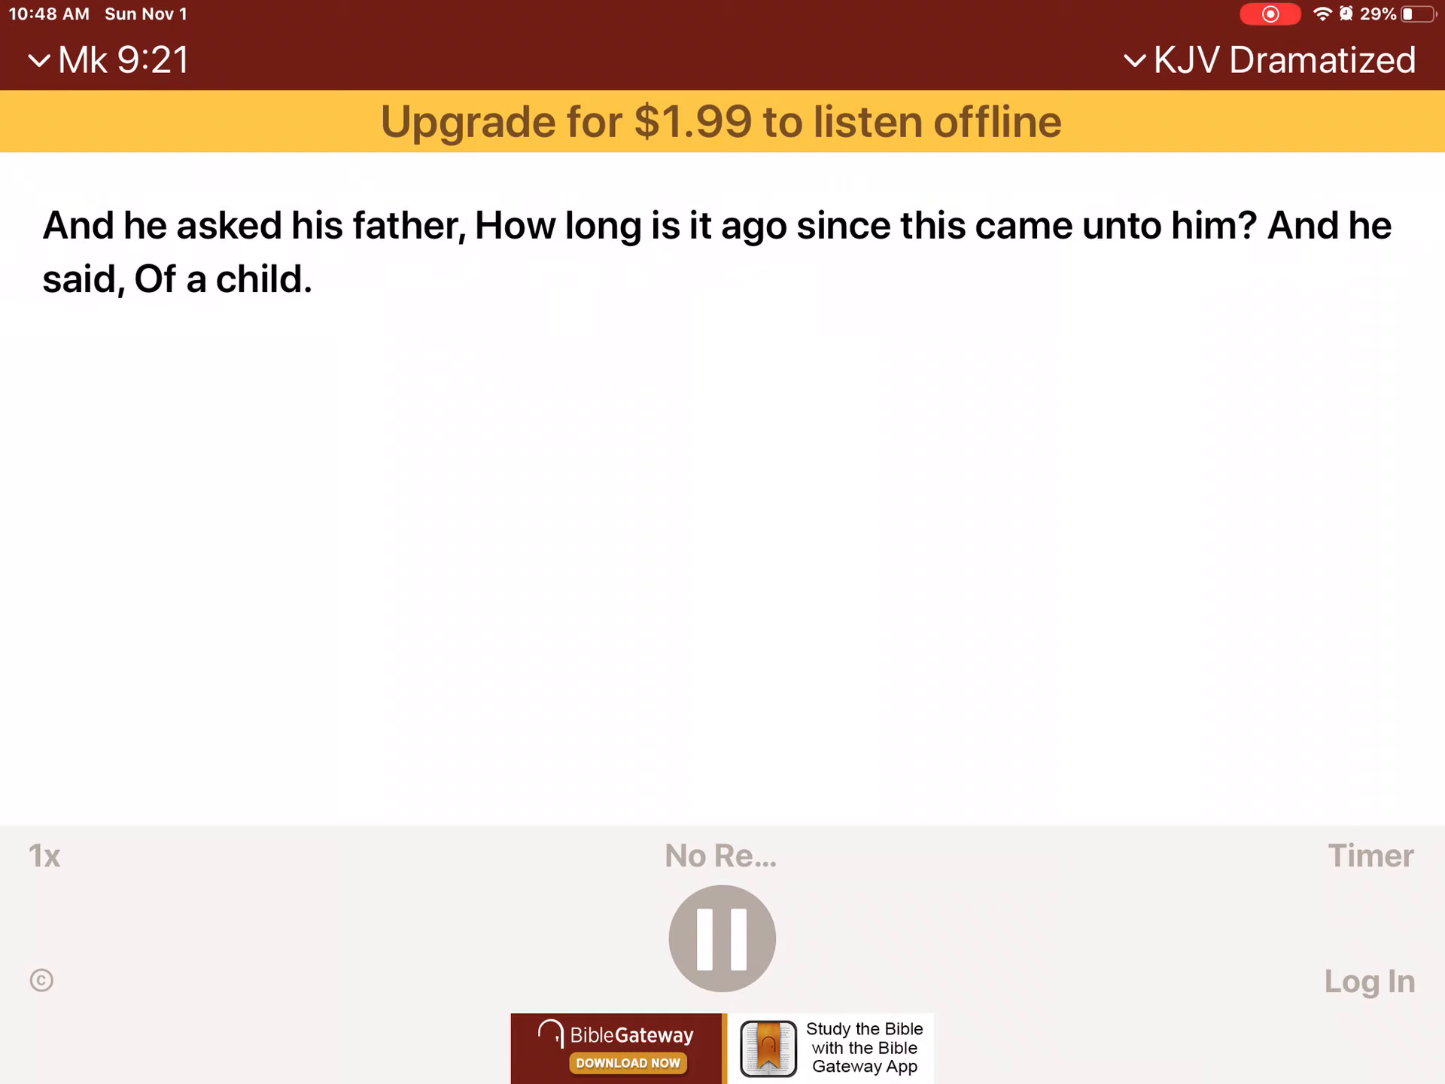
- Open Go to Passage from the Mk 9 reference and pick Matthew from the book list
scroll(left, 3)
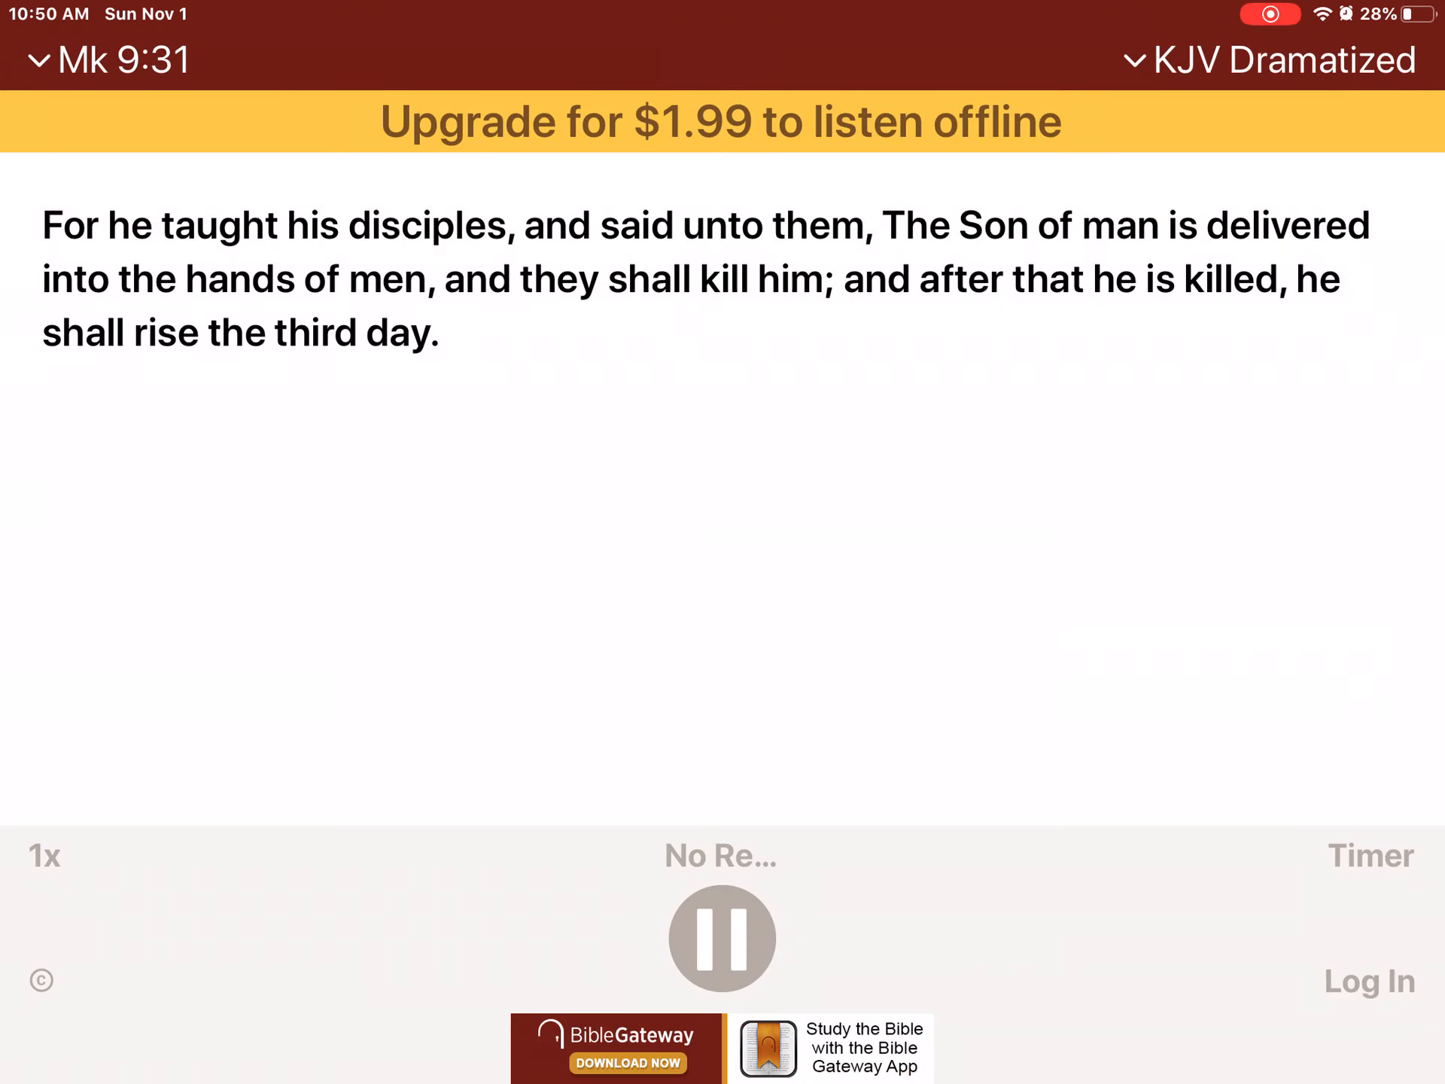
click(106, 59)
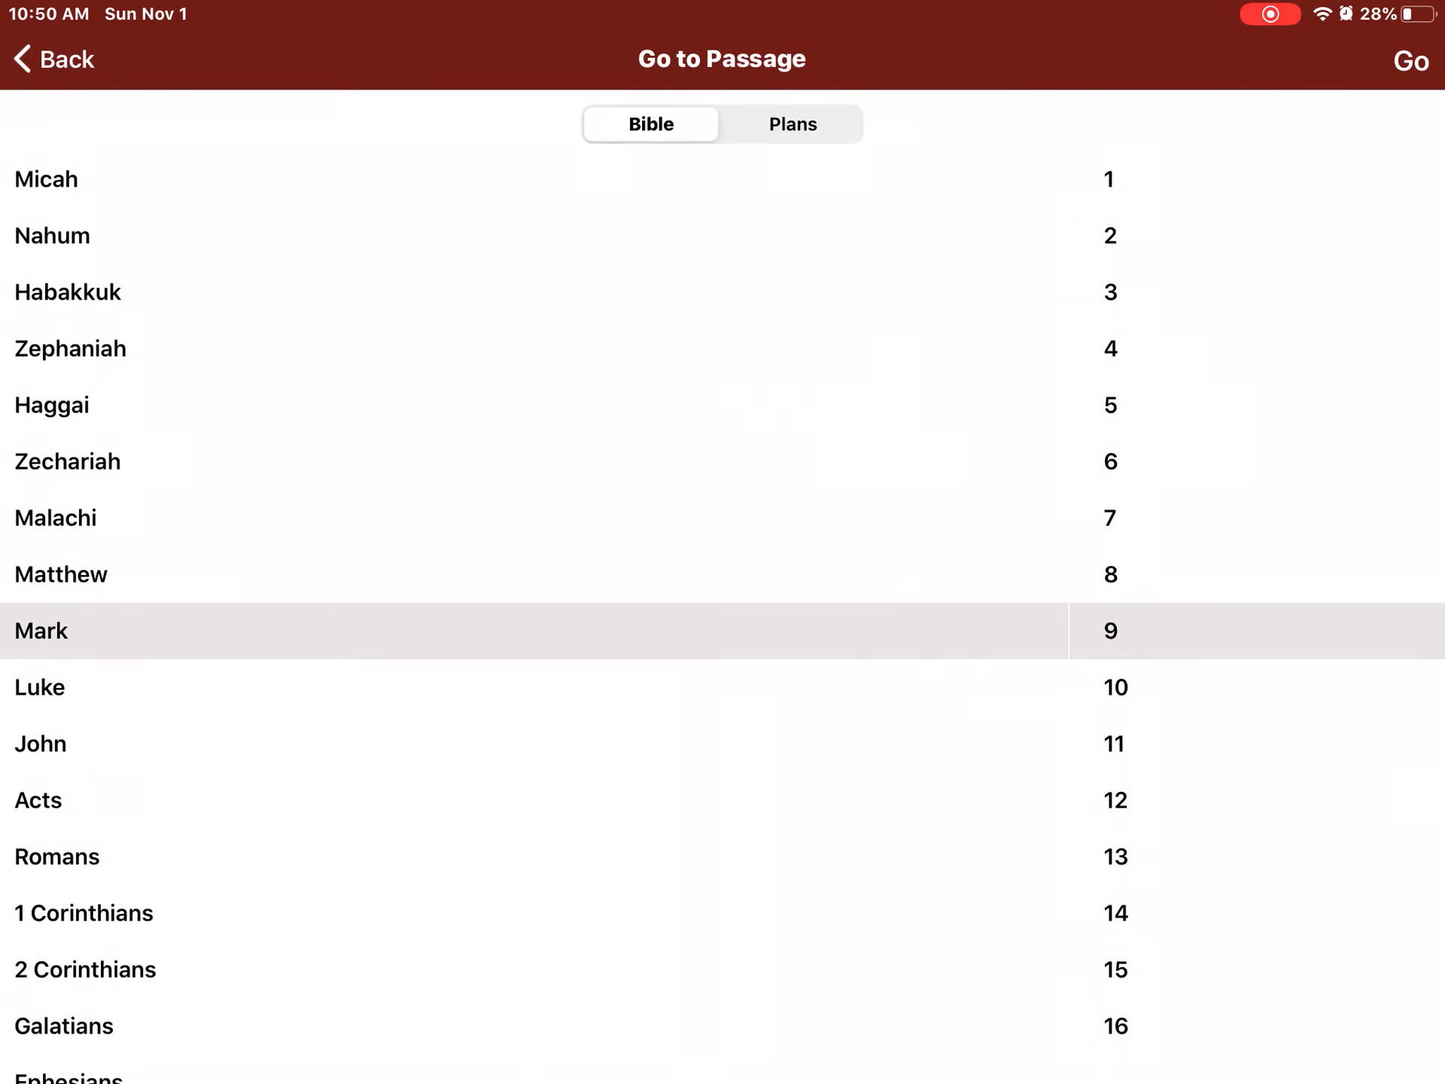
scroll(down, 3)
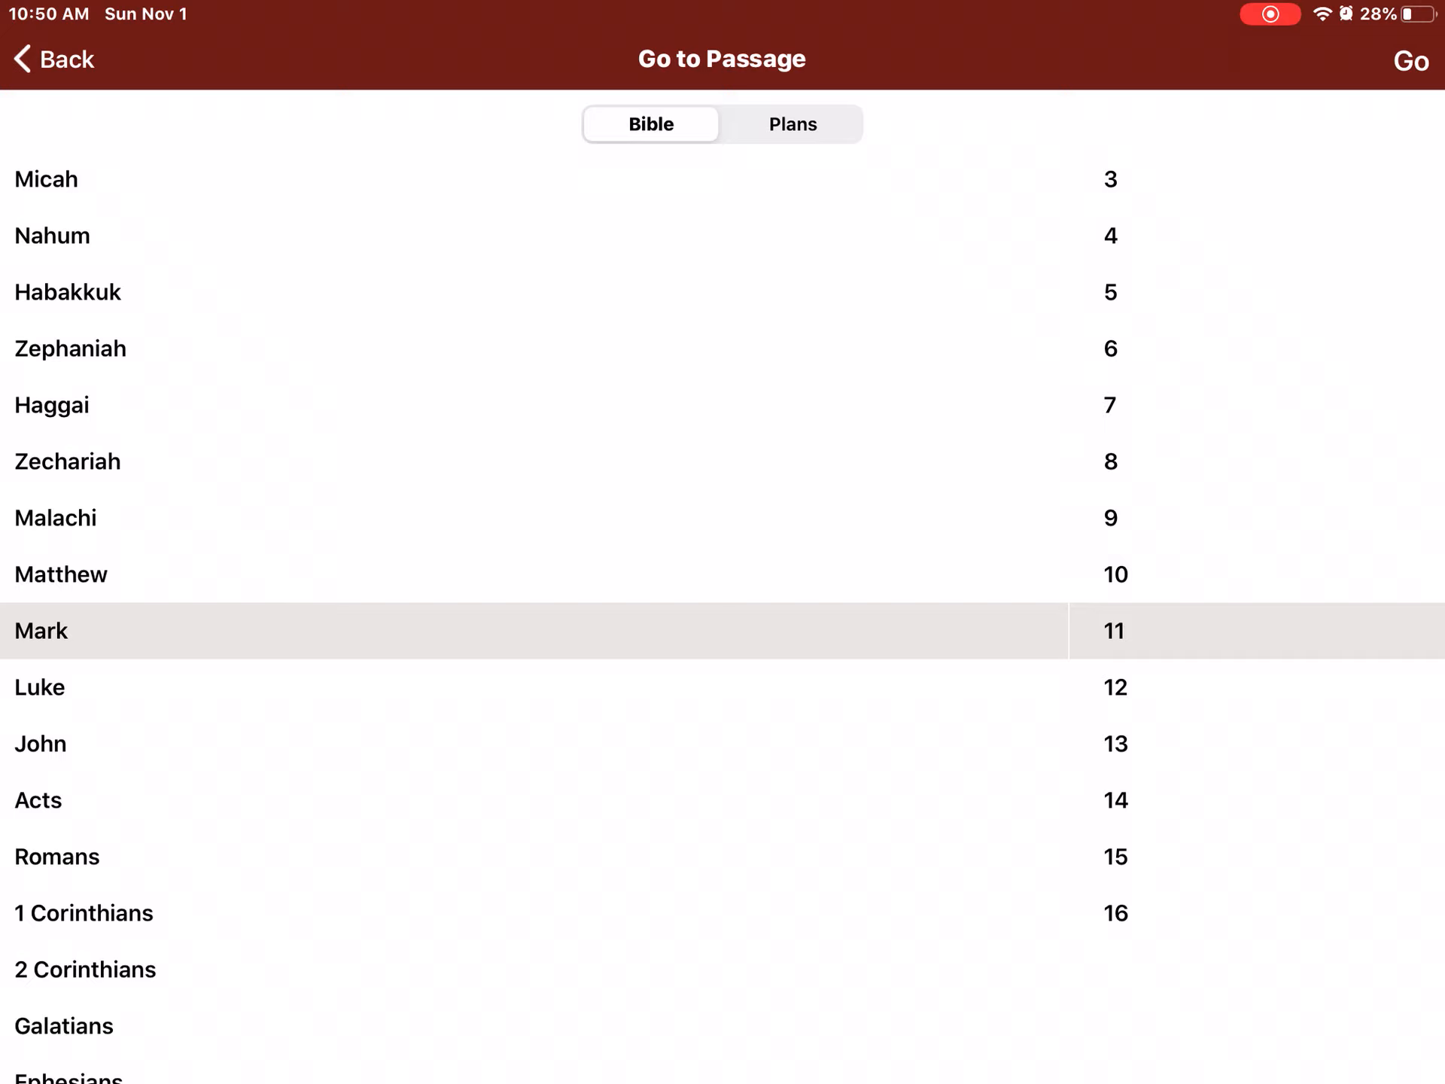
click(1114, 630)
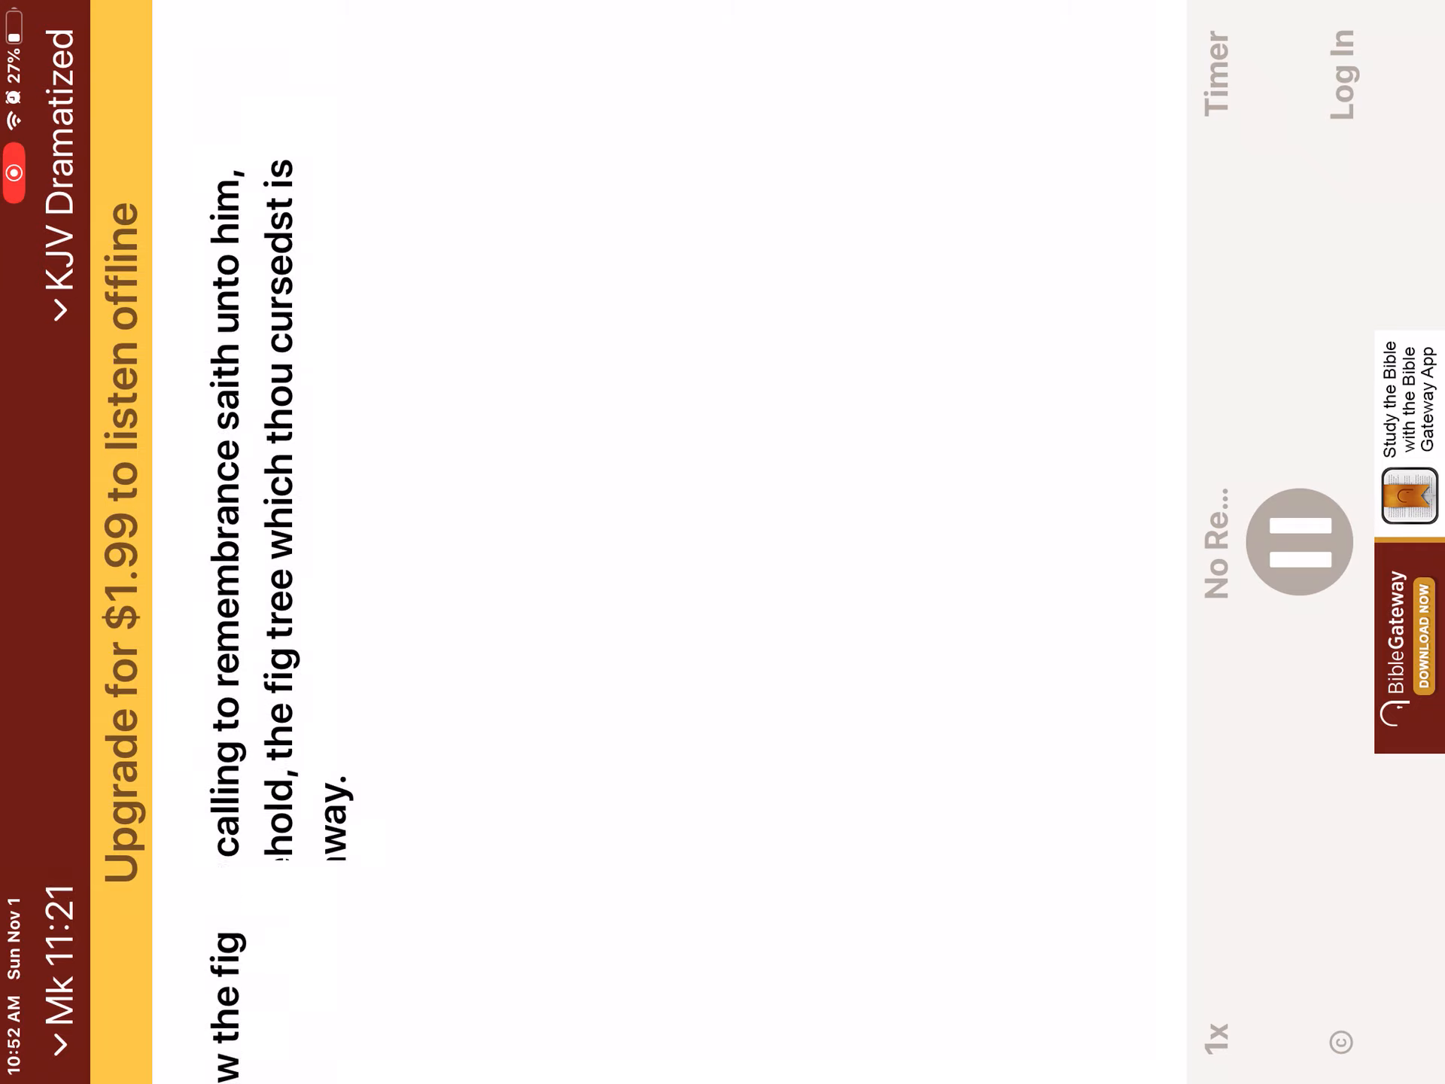
- Scroll the Mark 11 text while the narration advances to verse 27
scroll(down, 3)
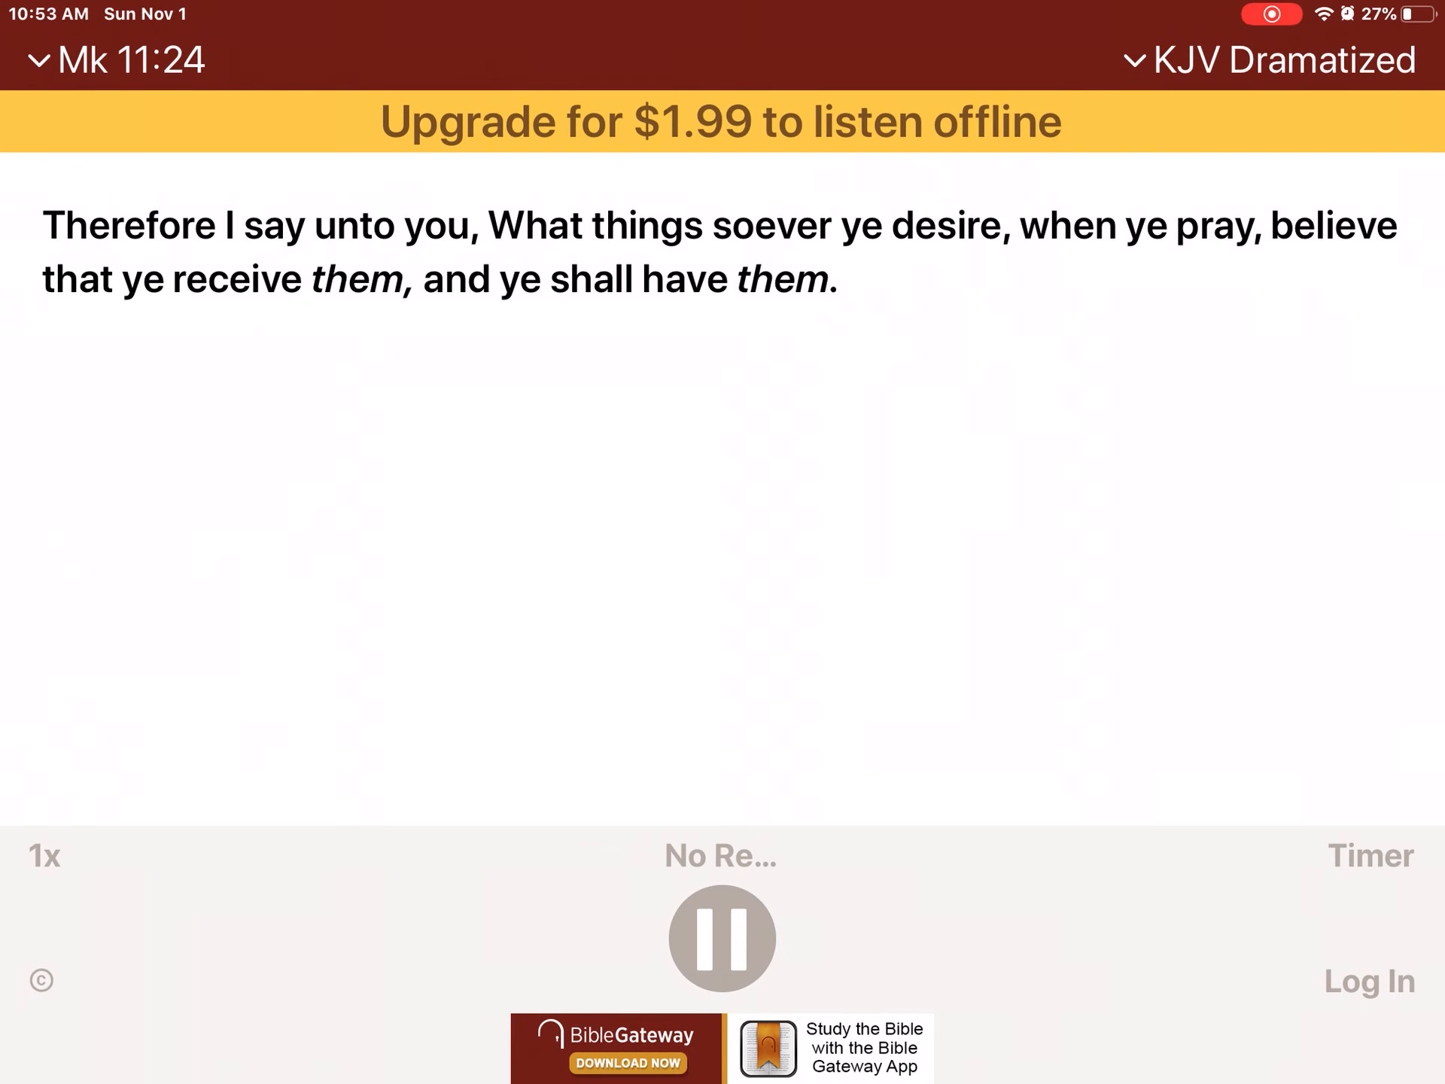
scroll(left, 3)
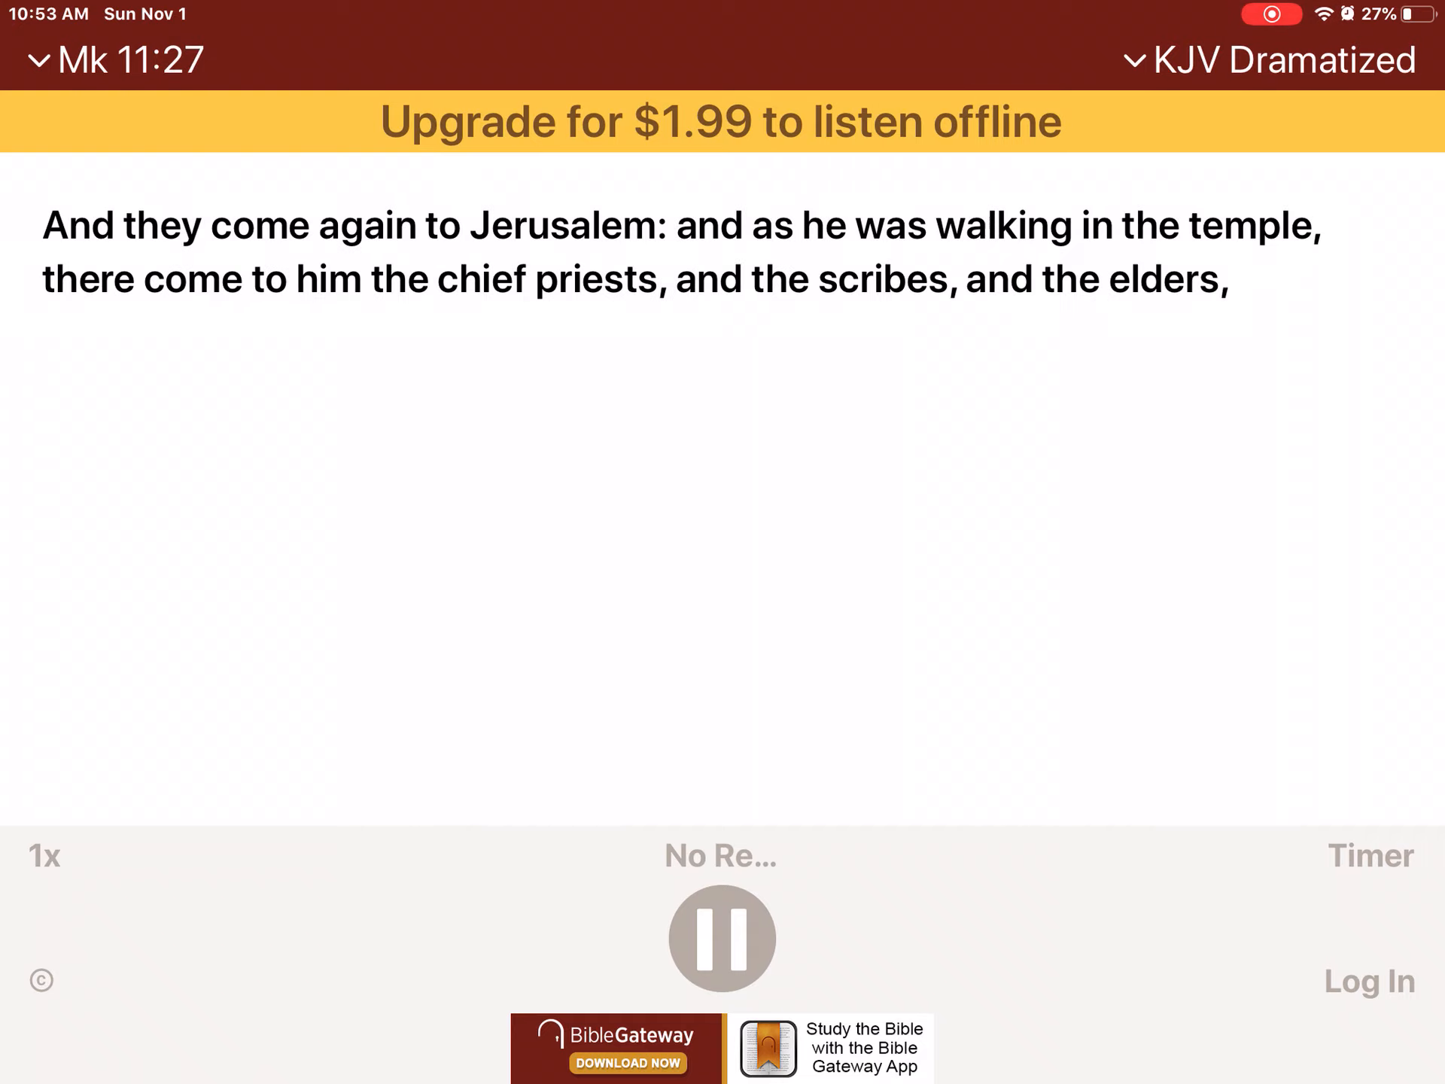
- Open Go to Passage from Mk 11:27 and spin the wheels to Luke chapter 6
click(119, 58)
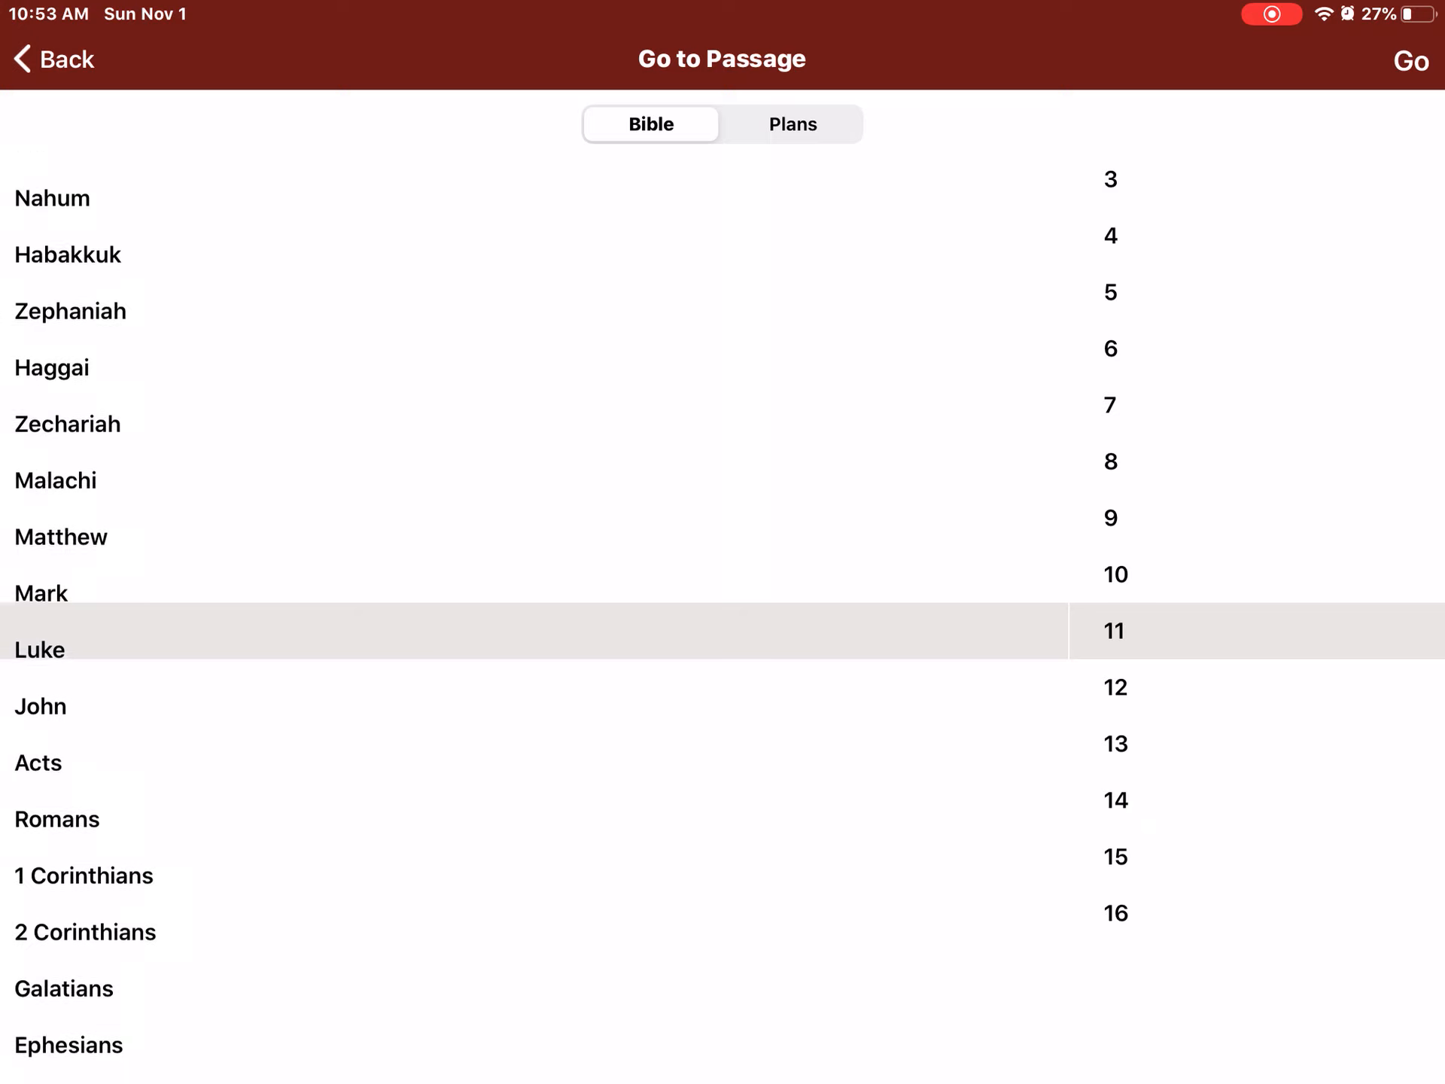
scroll(up, 3)
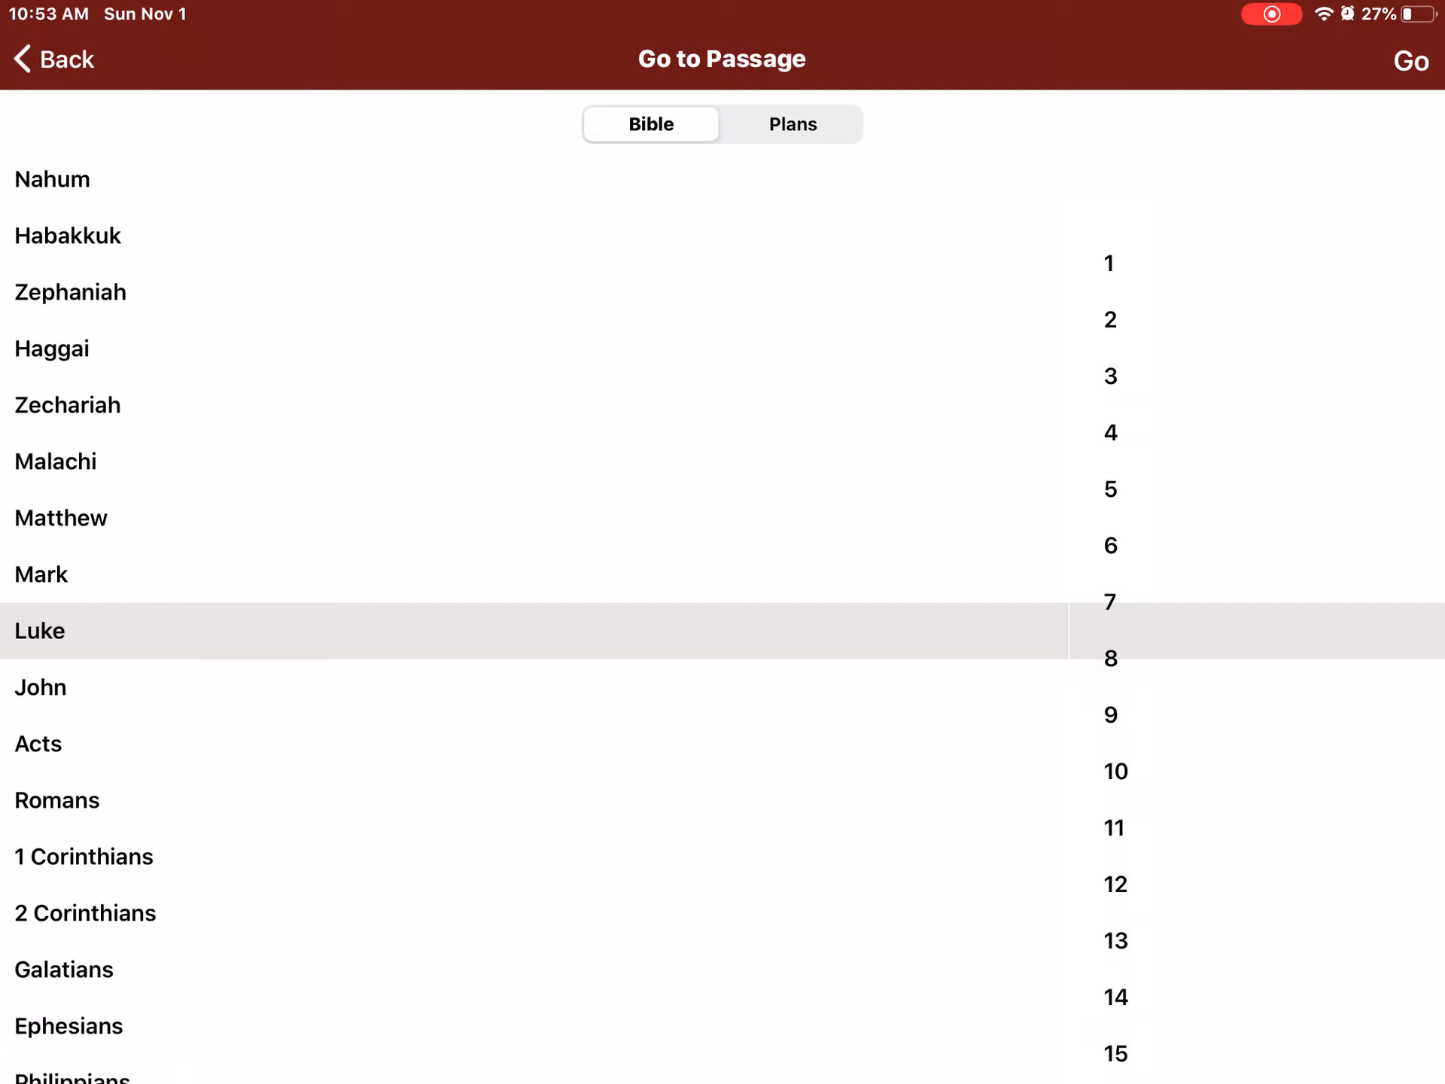
scroll(down, 3)
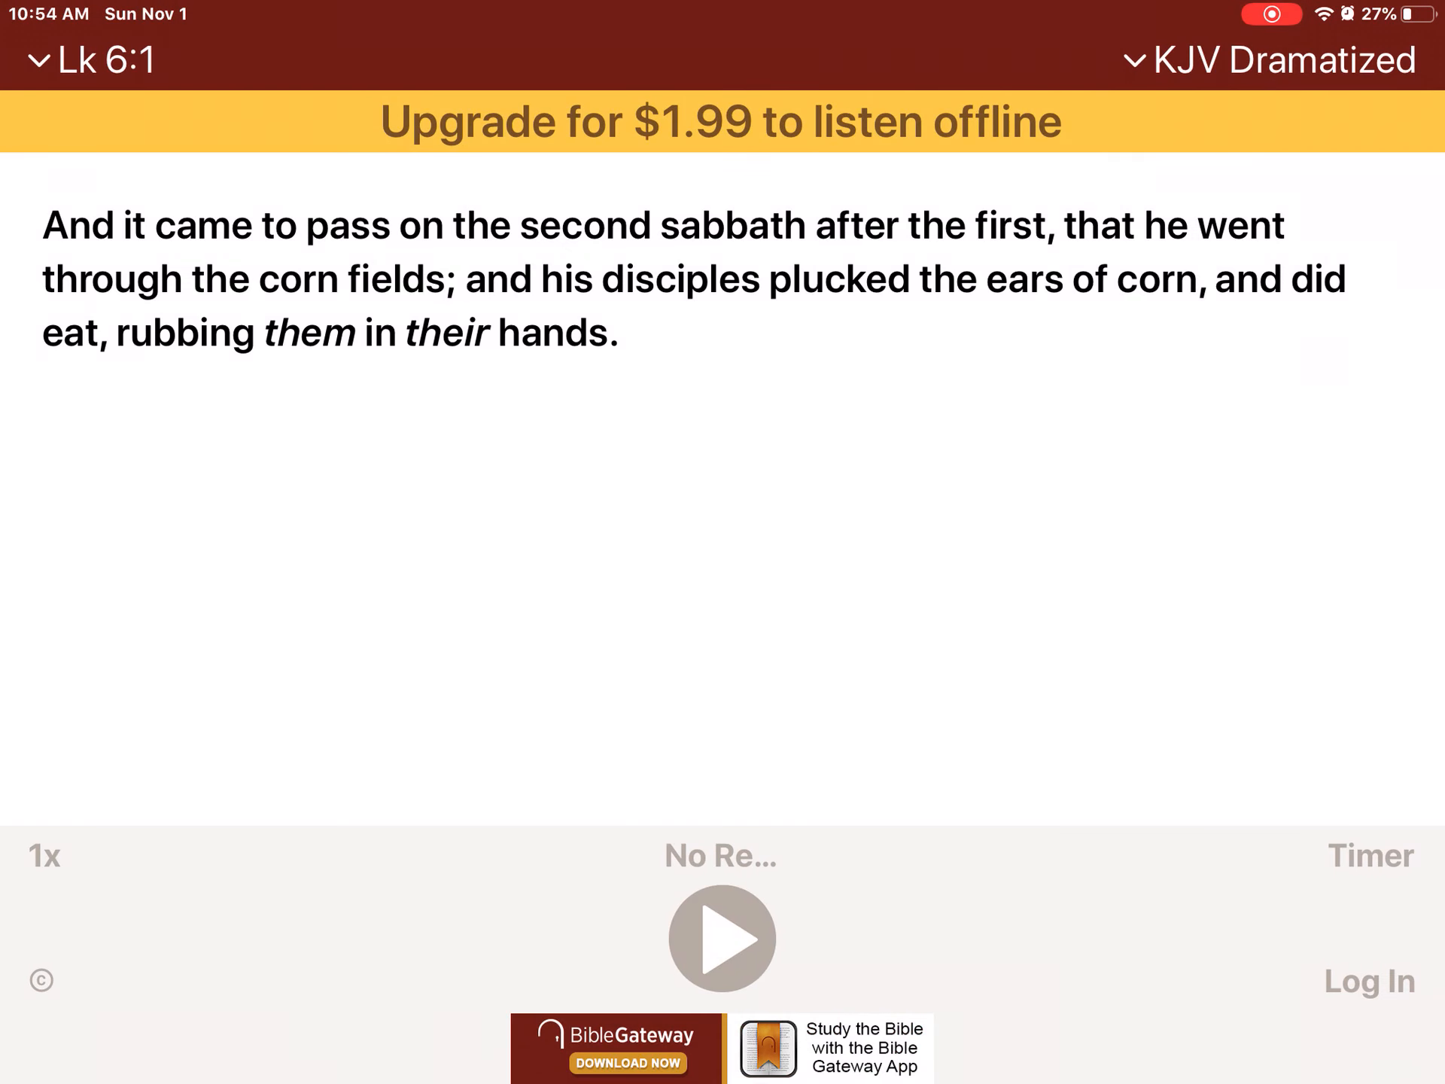
click(722, 937)
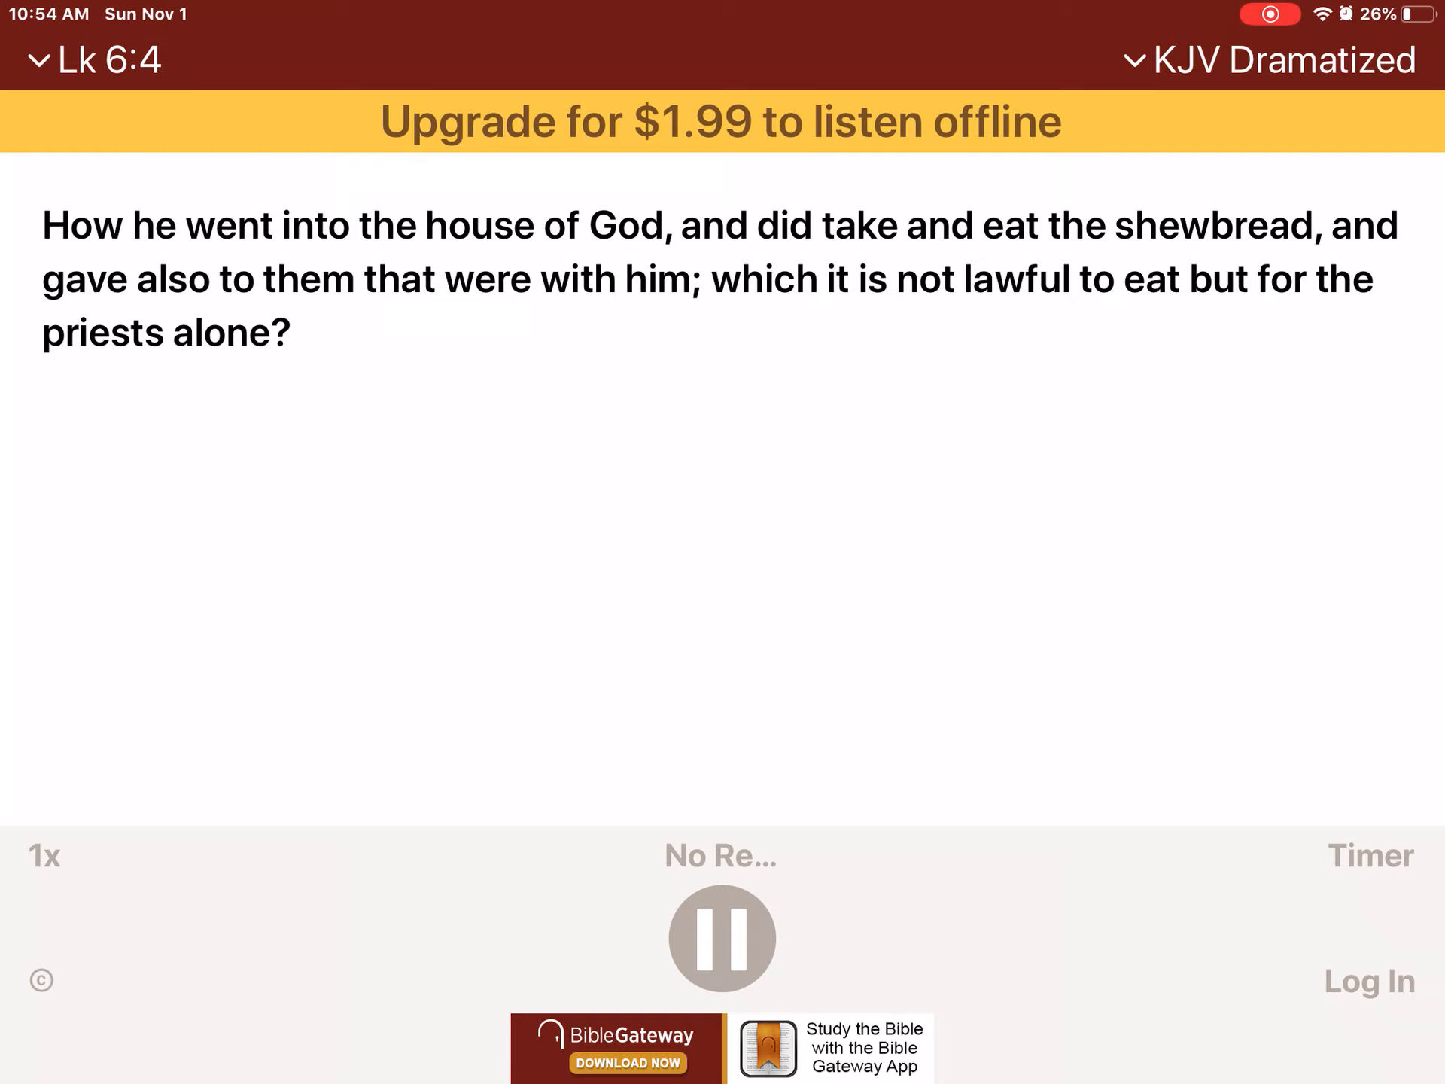
scroll(left, 3)
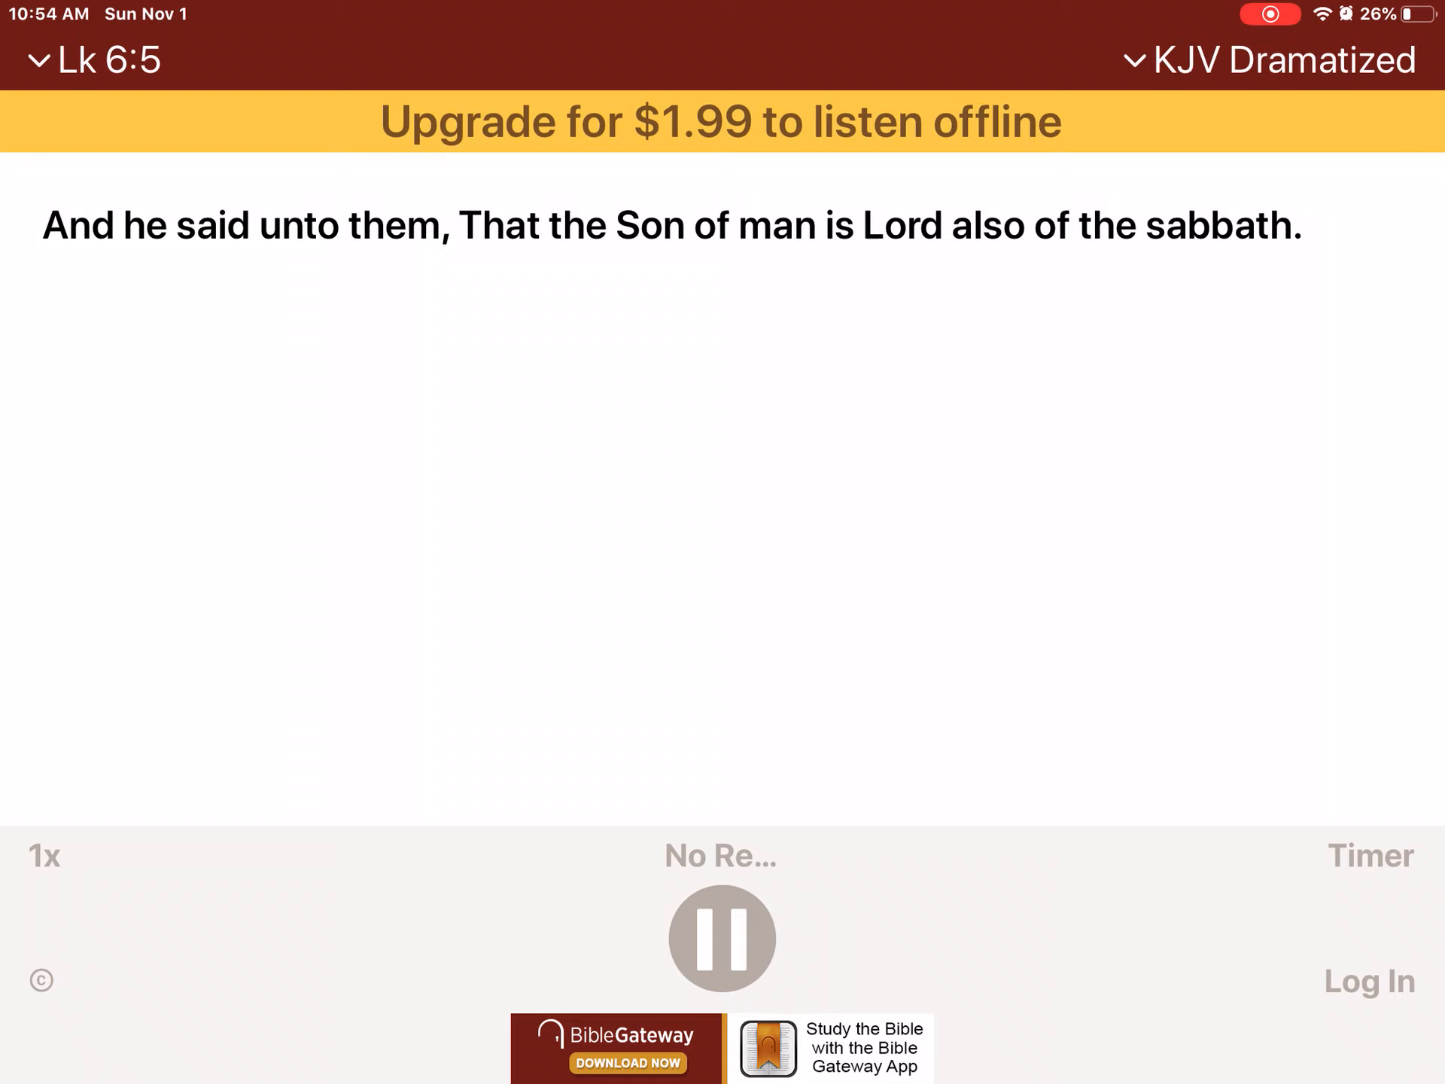
scroll(left, 3)
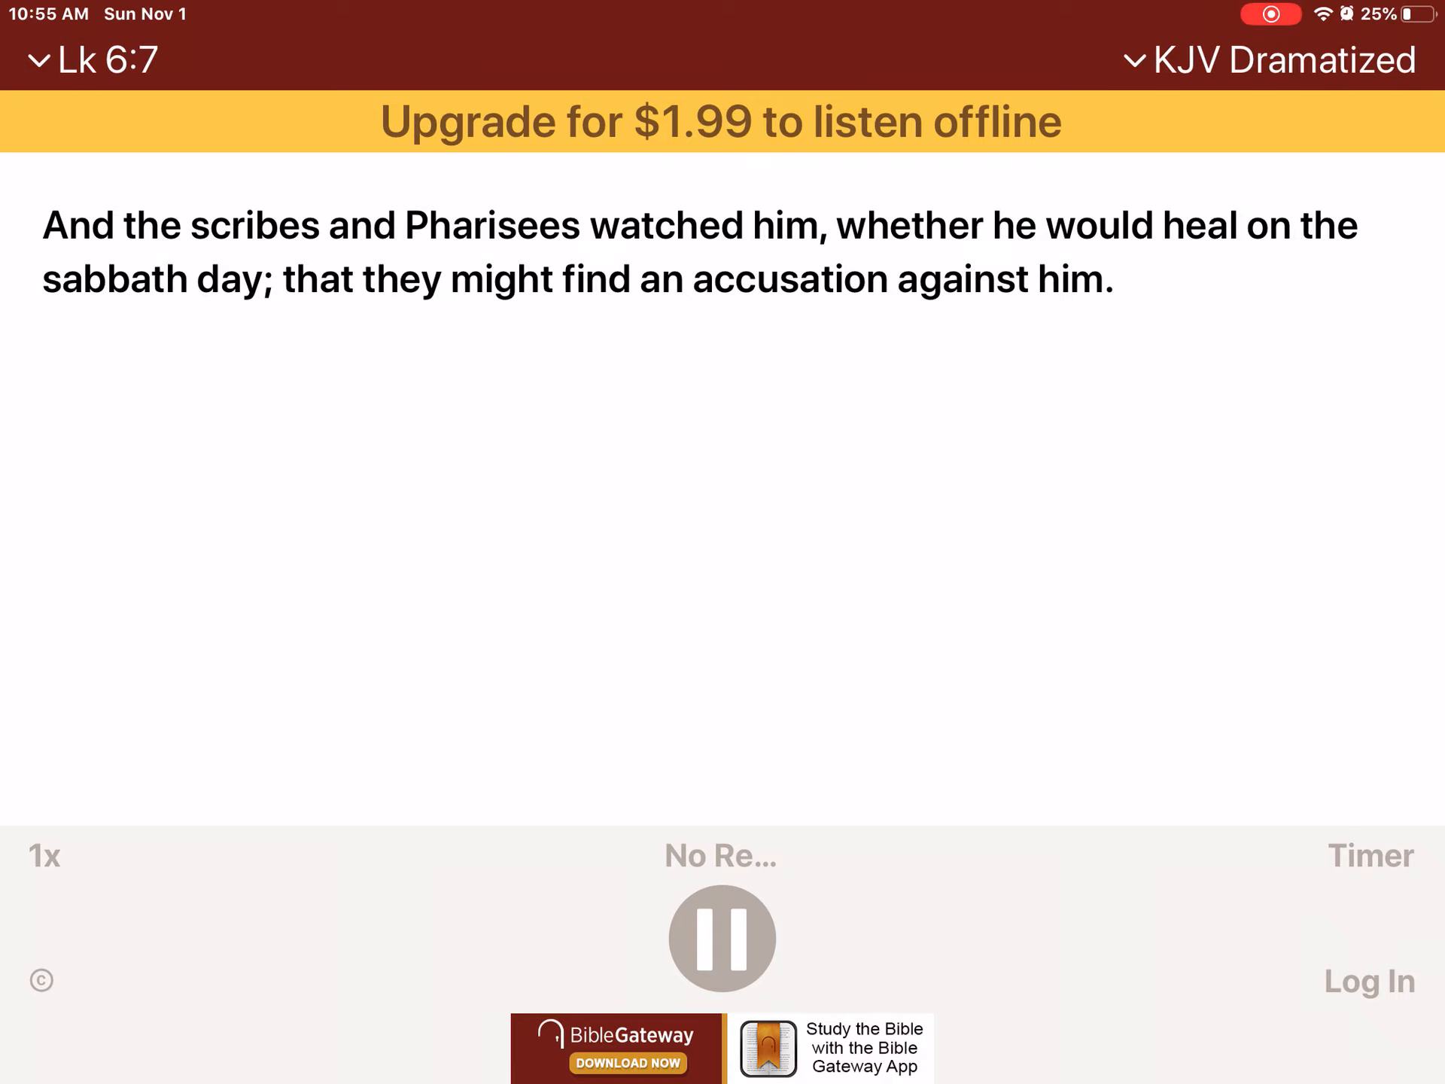
scroll(left, 3)
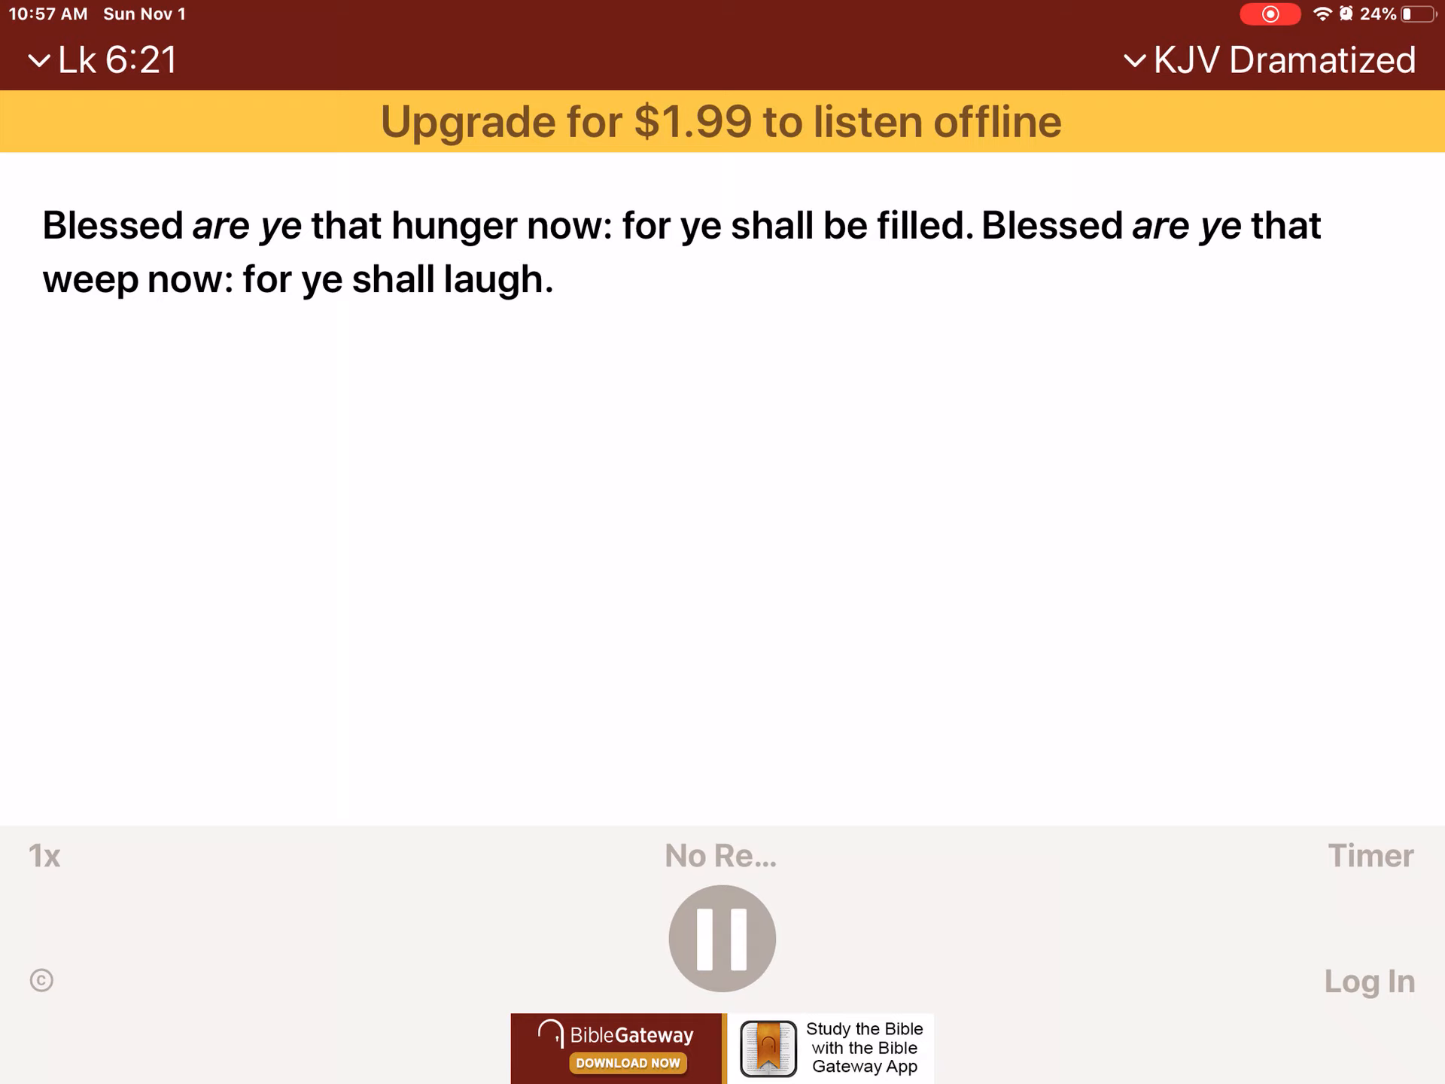
- Let Luke 6 play to verse 30, then open Go to Passage from the Lk 6 reference
scroll(left, 3)
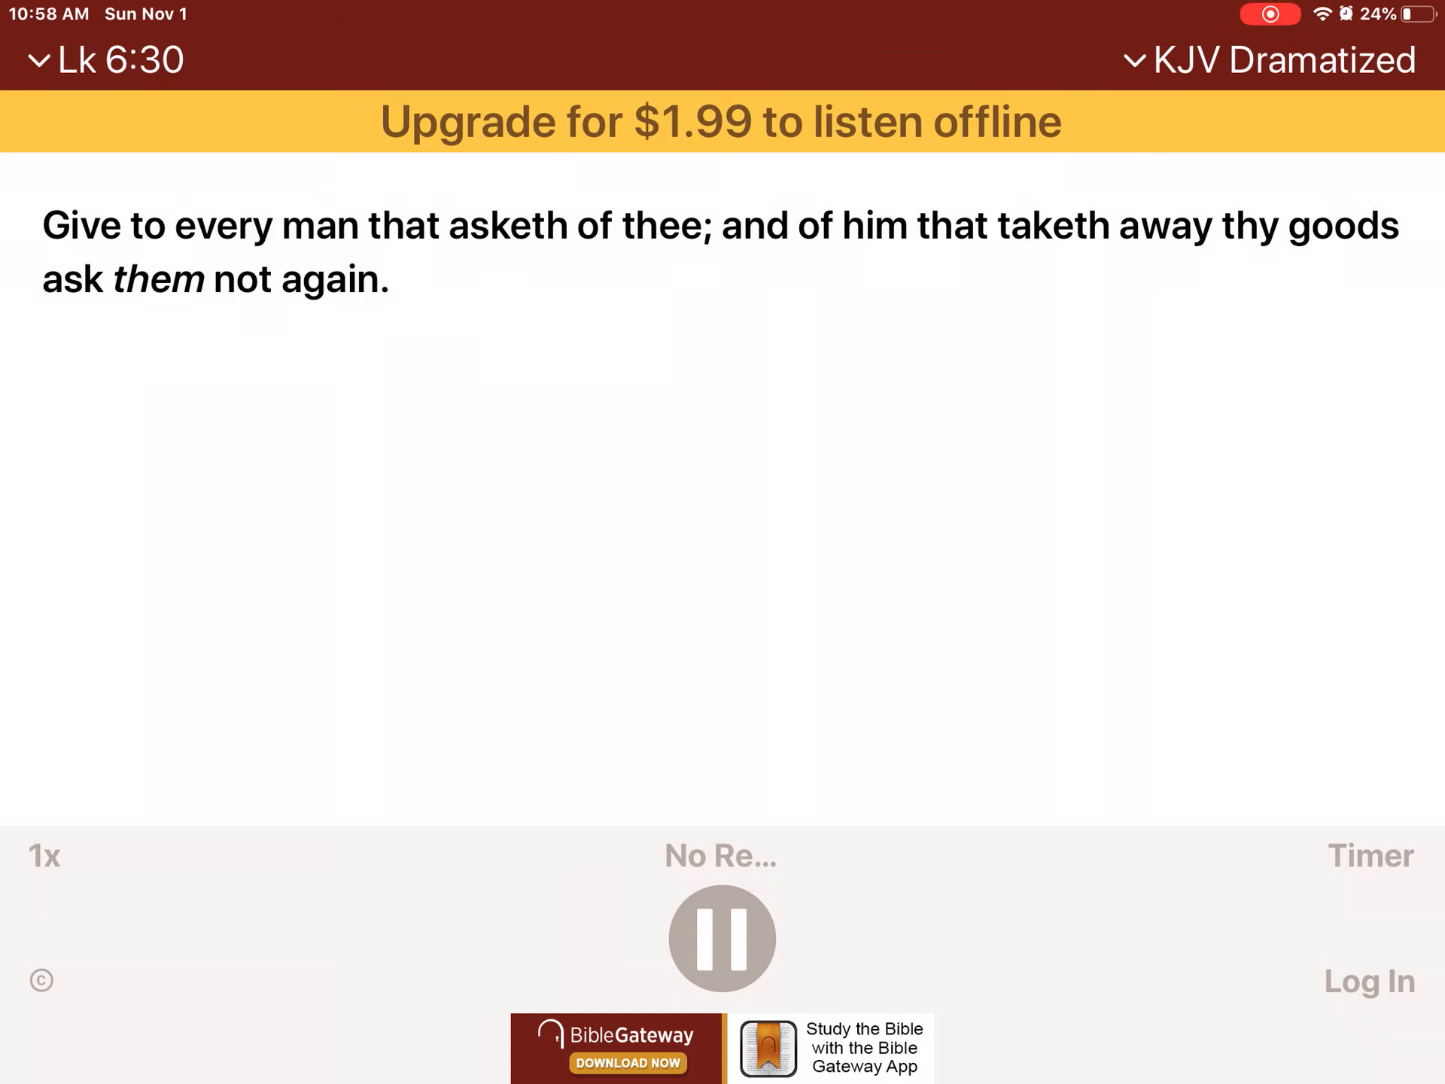
click(104, 59)
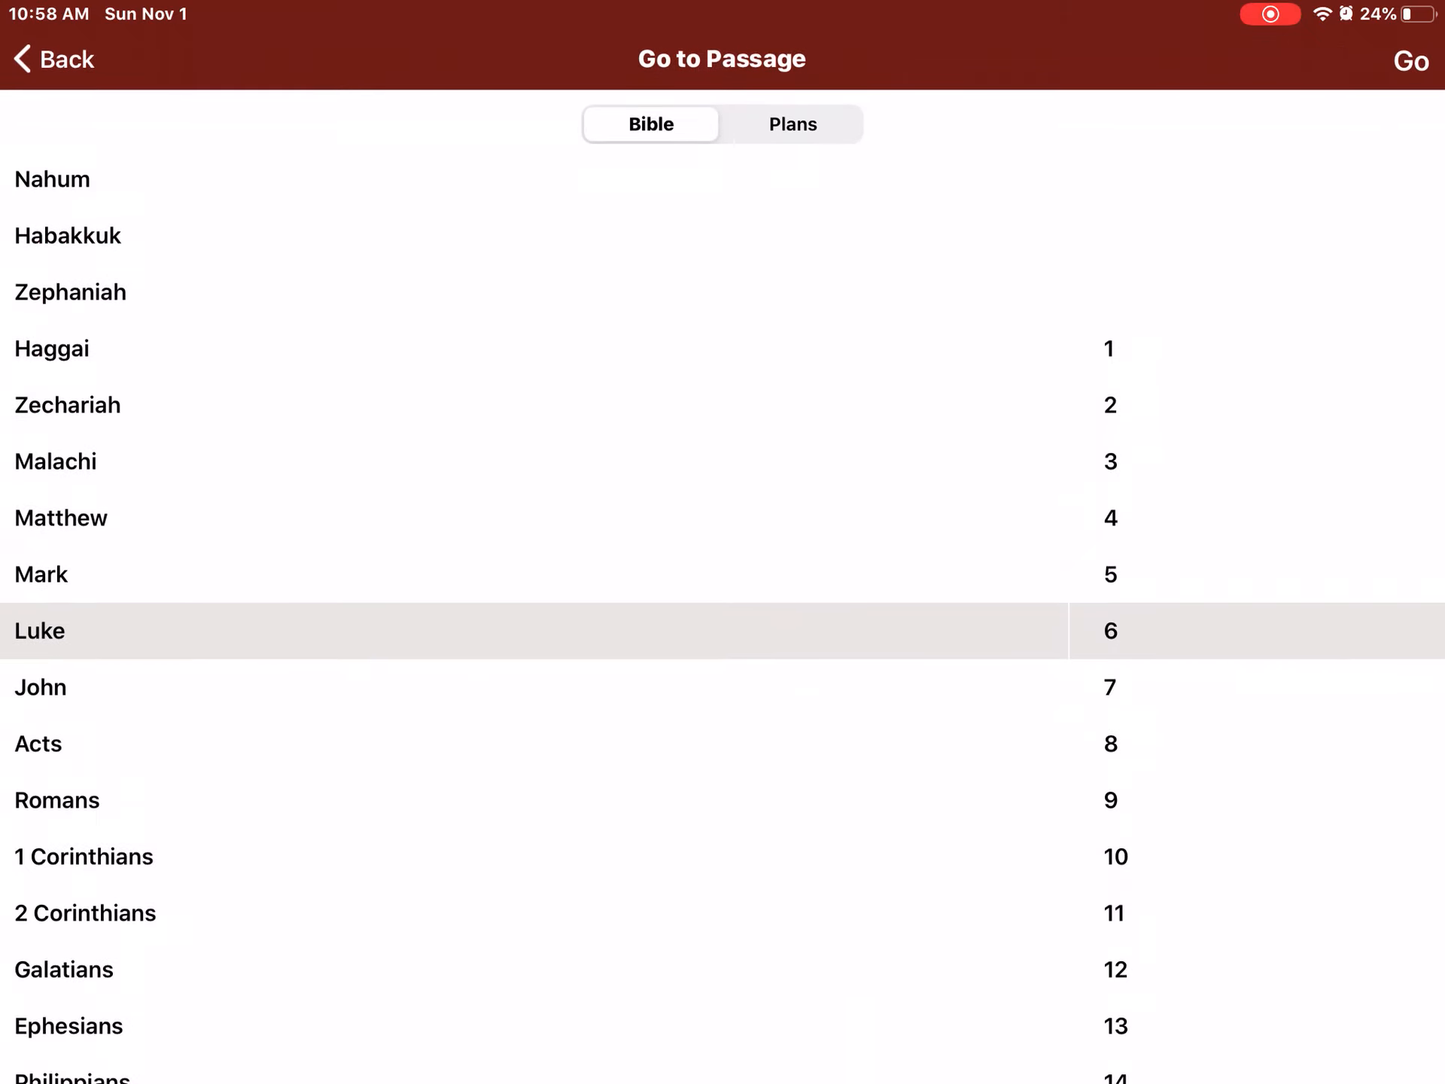
- Scroll the passage wheels to Matthew chapter 6 and go there
scroll(down, 3)
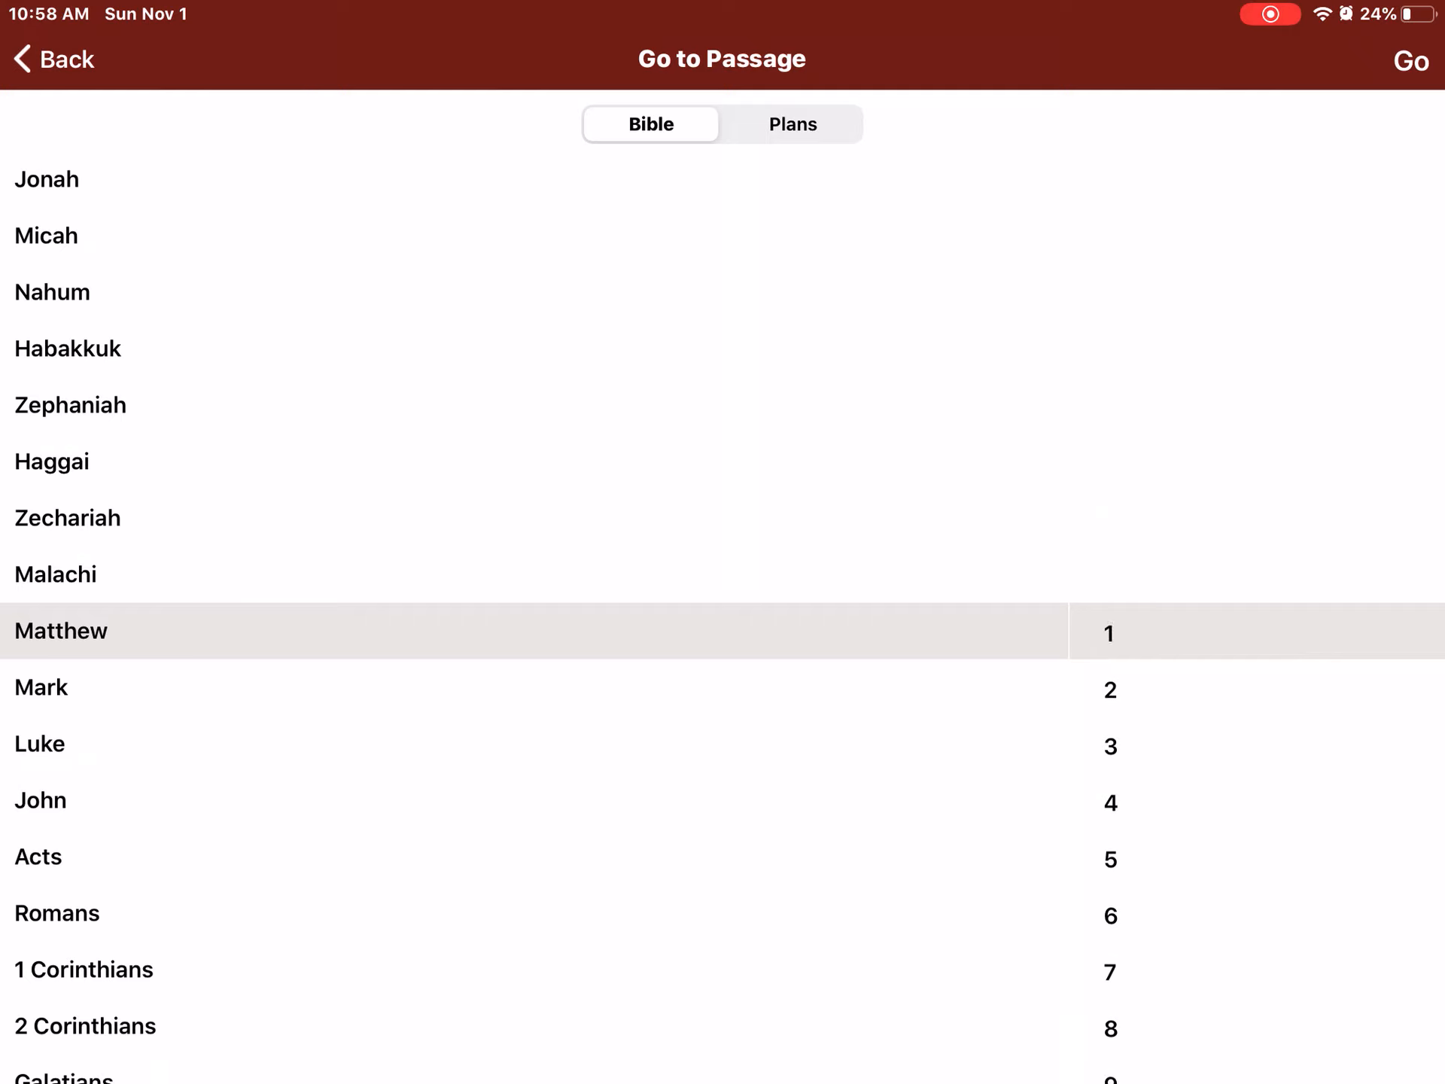
scroll(down, 3)
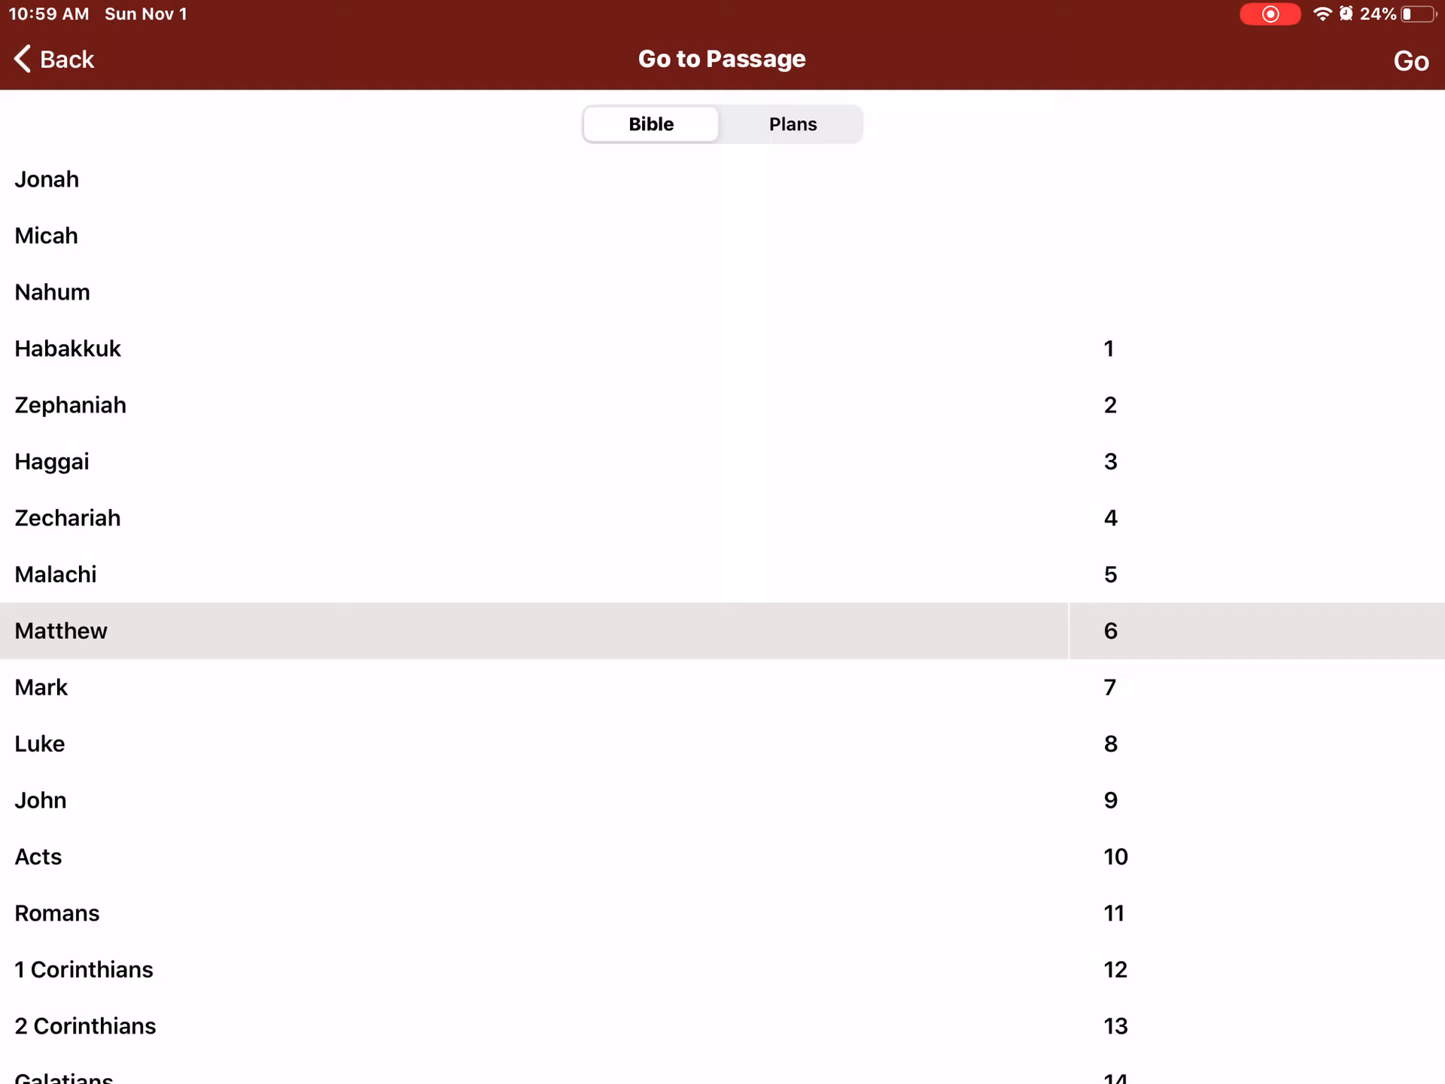
click(1111, 631)
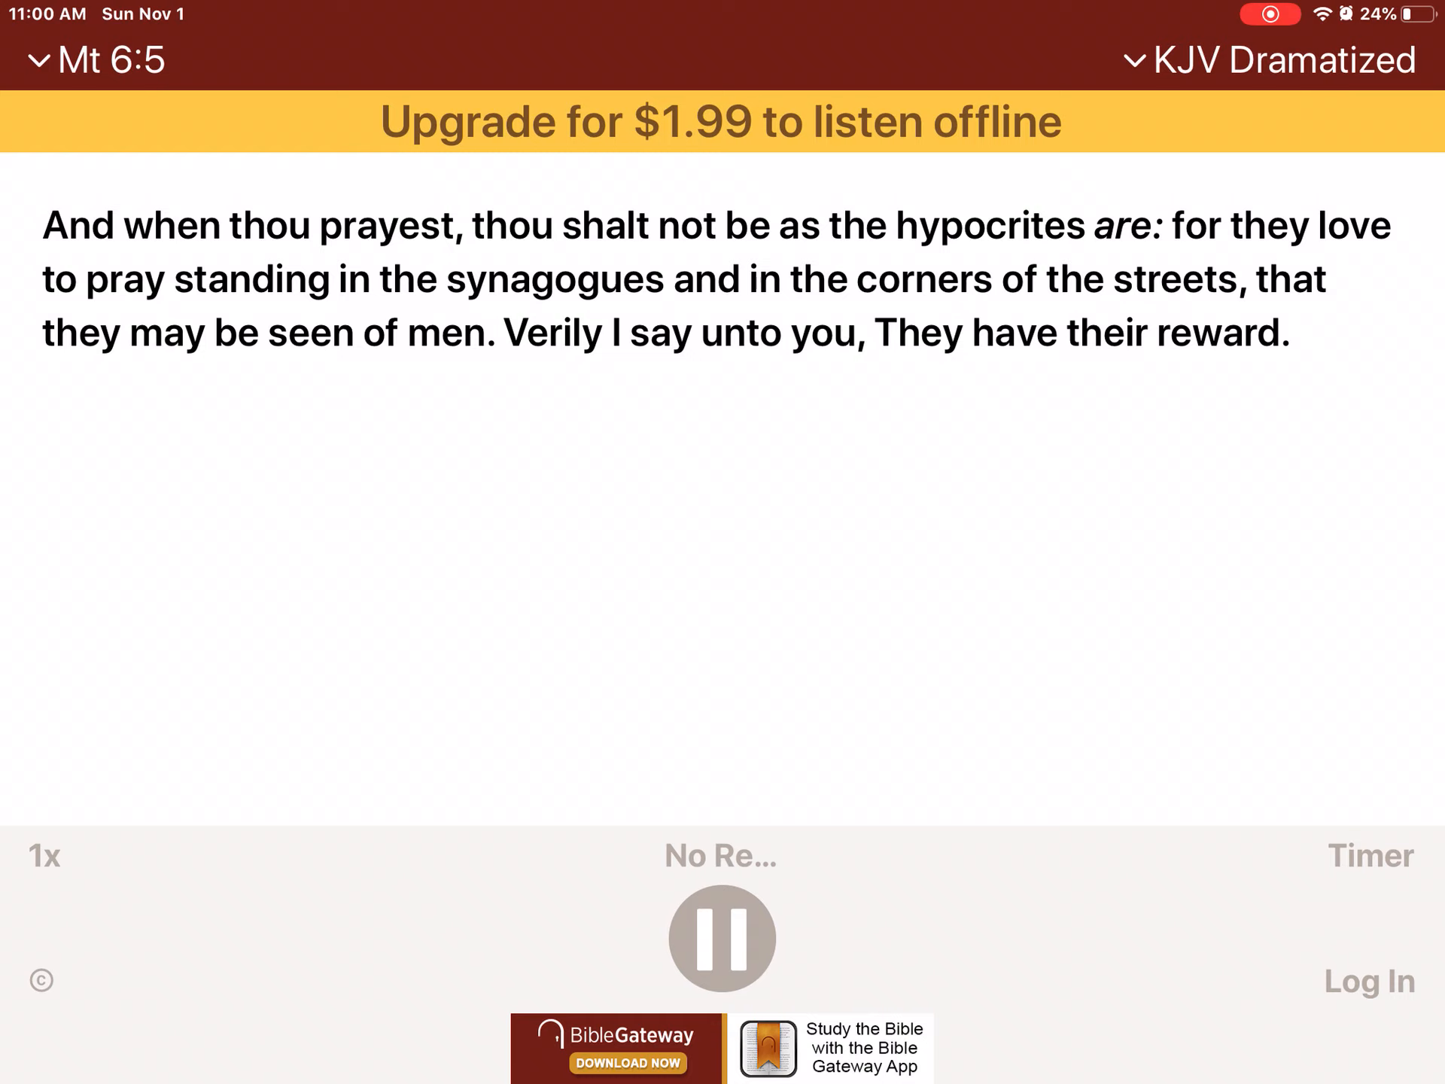
- Let the Matthew 6 dramatized narration keep playing to verse 8
scroll(left, 3)
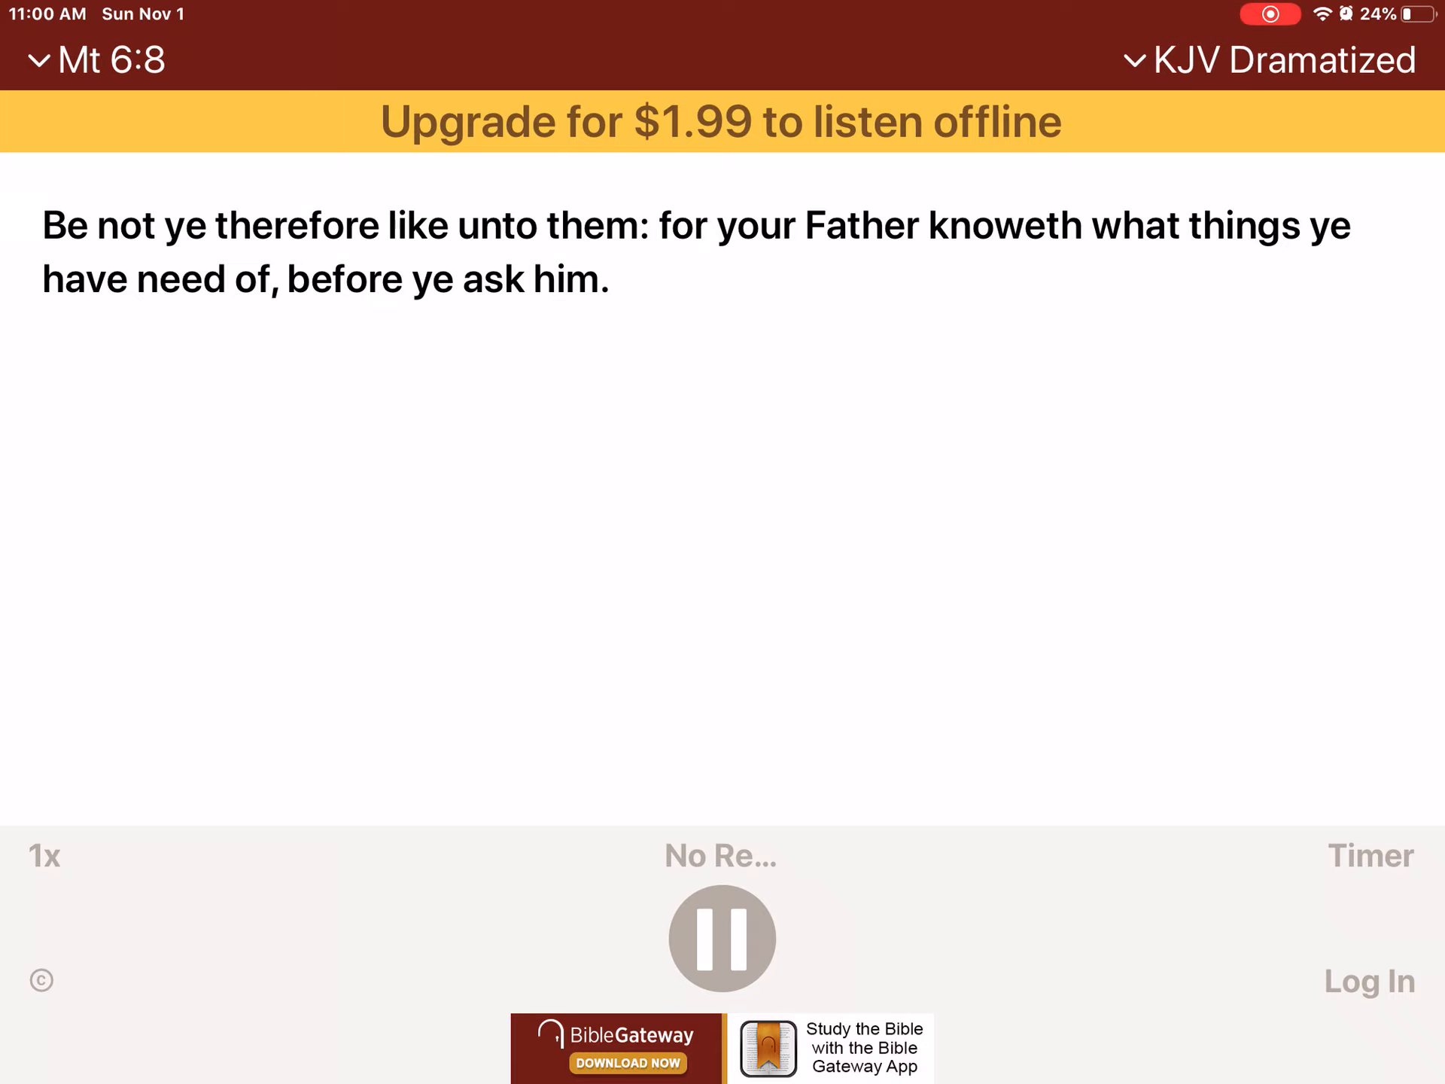
- Let Matthew 6 play to verse 16, then reopen the passage picker
scroll(left, 3)
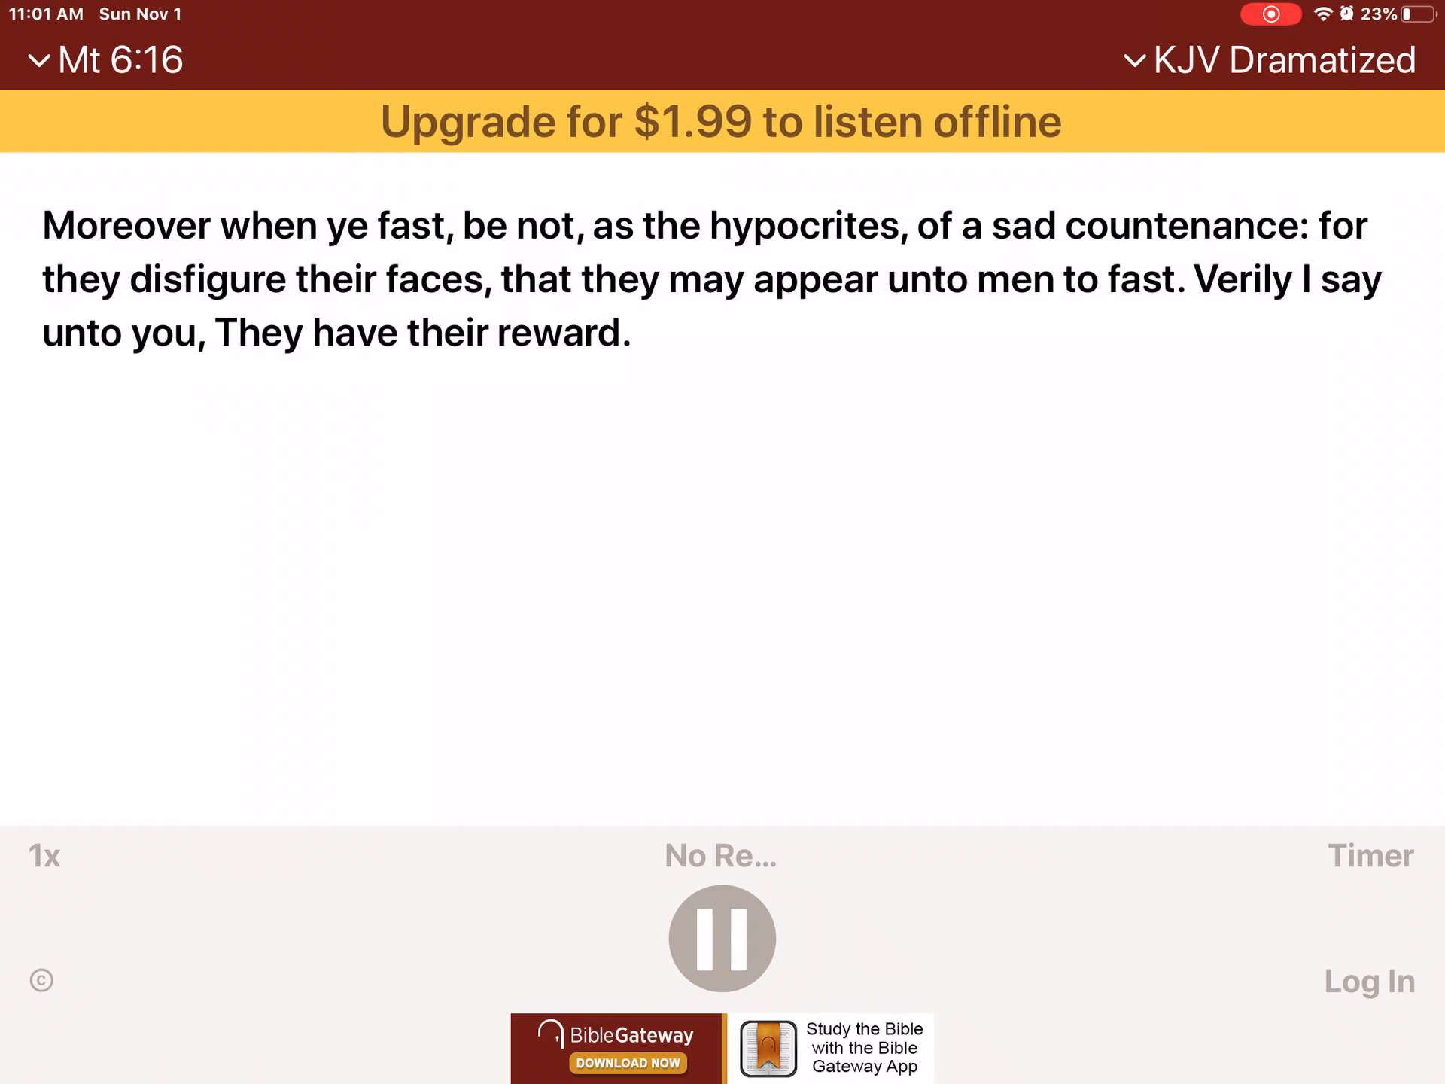
click(111, 60)
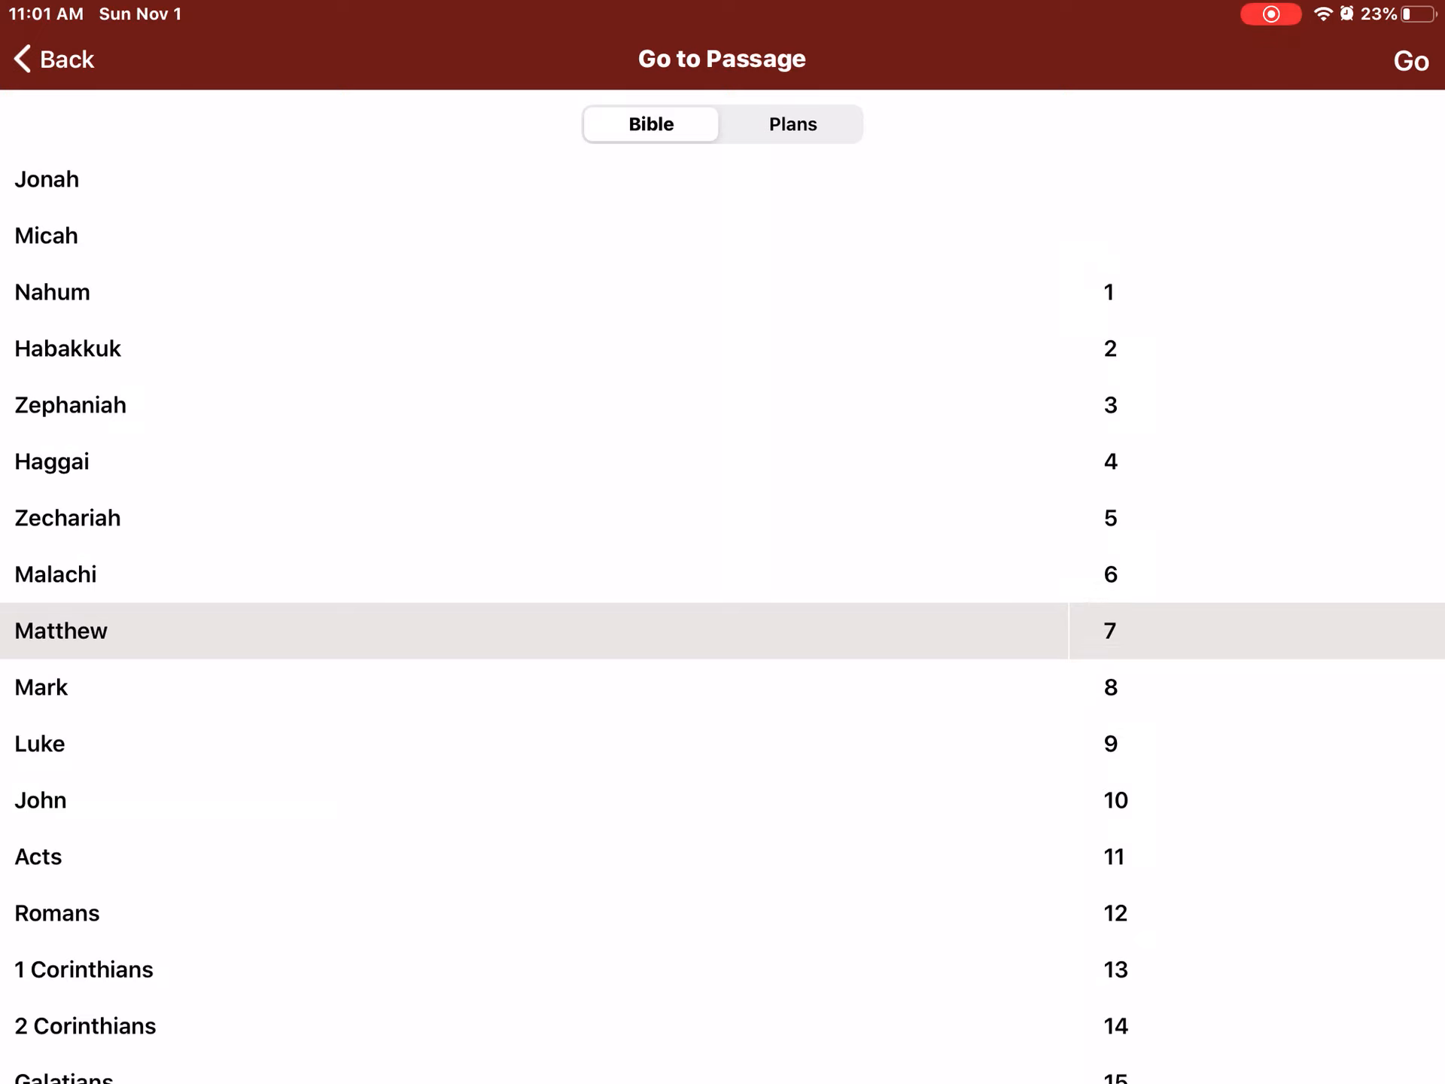
- Go to Matthew chapter 7 and let the narration reach verse 12
click(1109, 631)
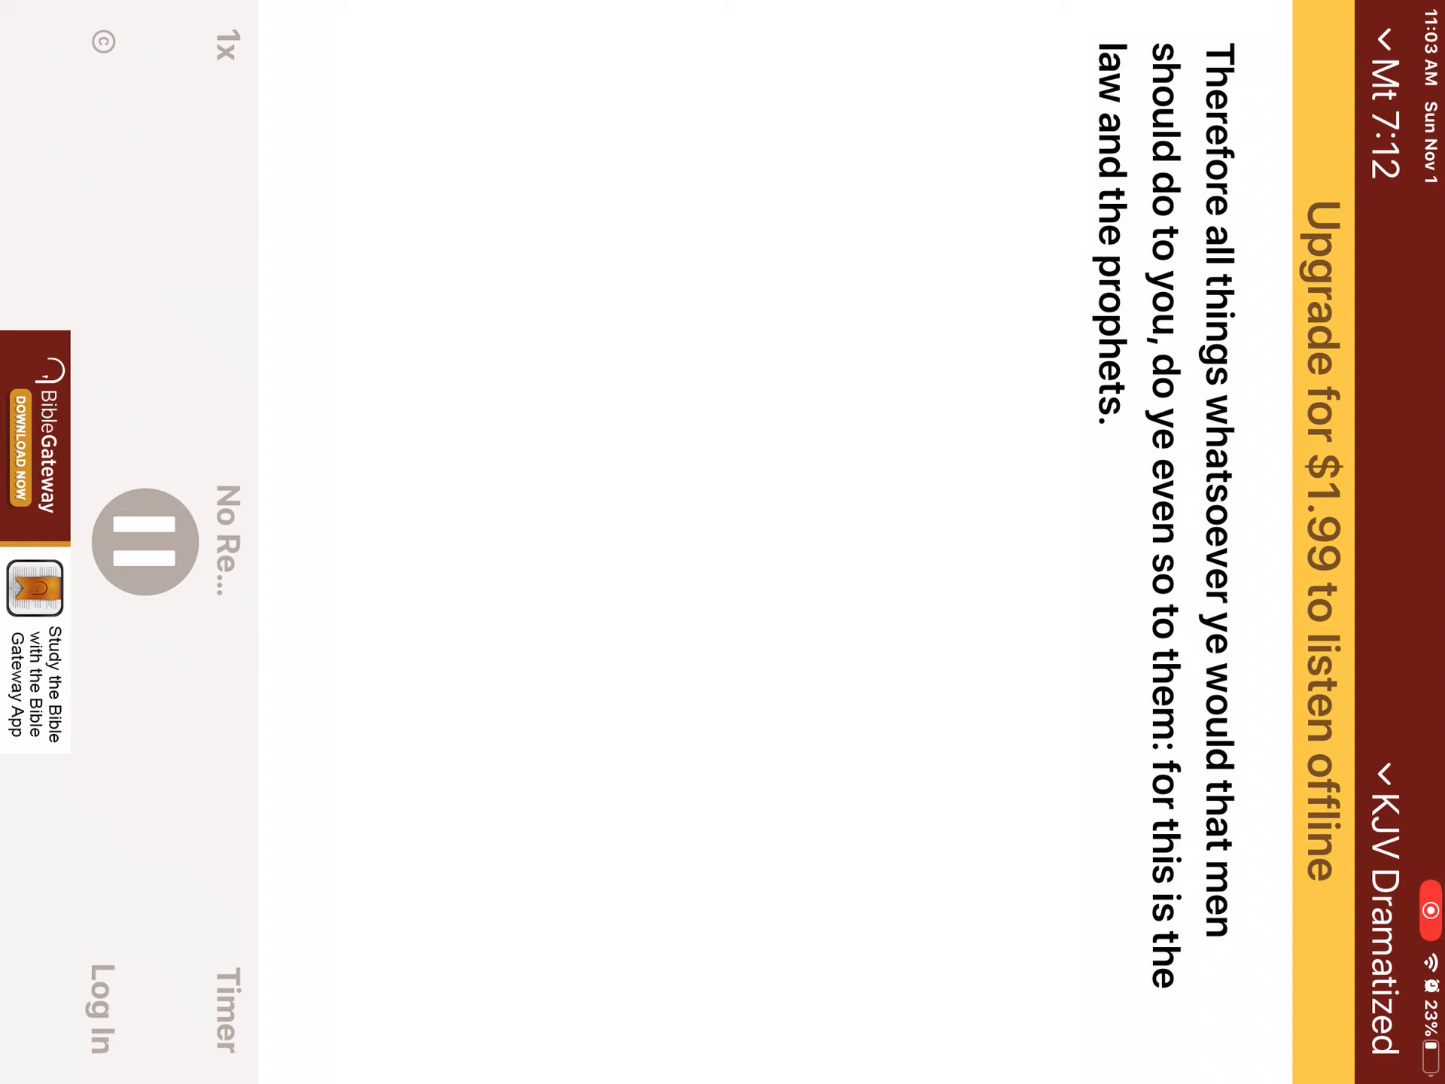
- Open Go to Passage from the Mt 7:13 reference and scroll to Matthew 22
scroll(left, 3)
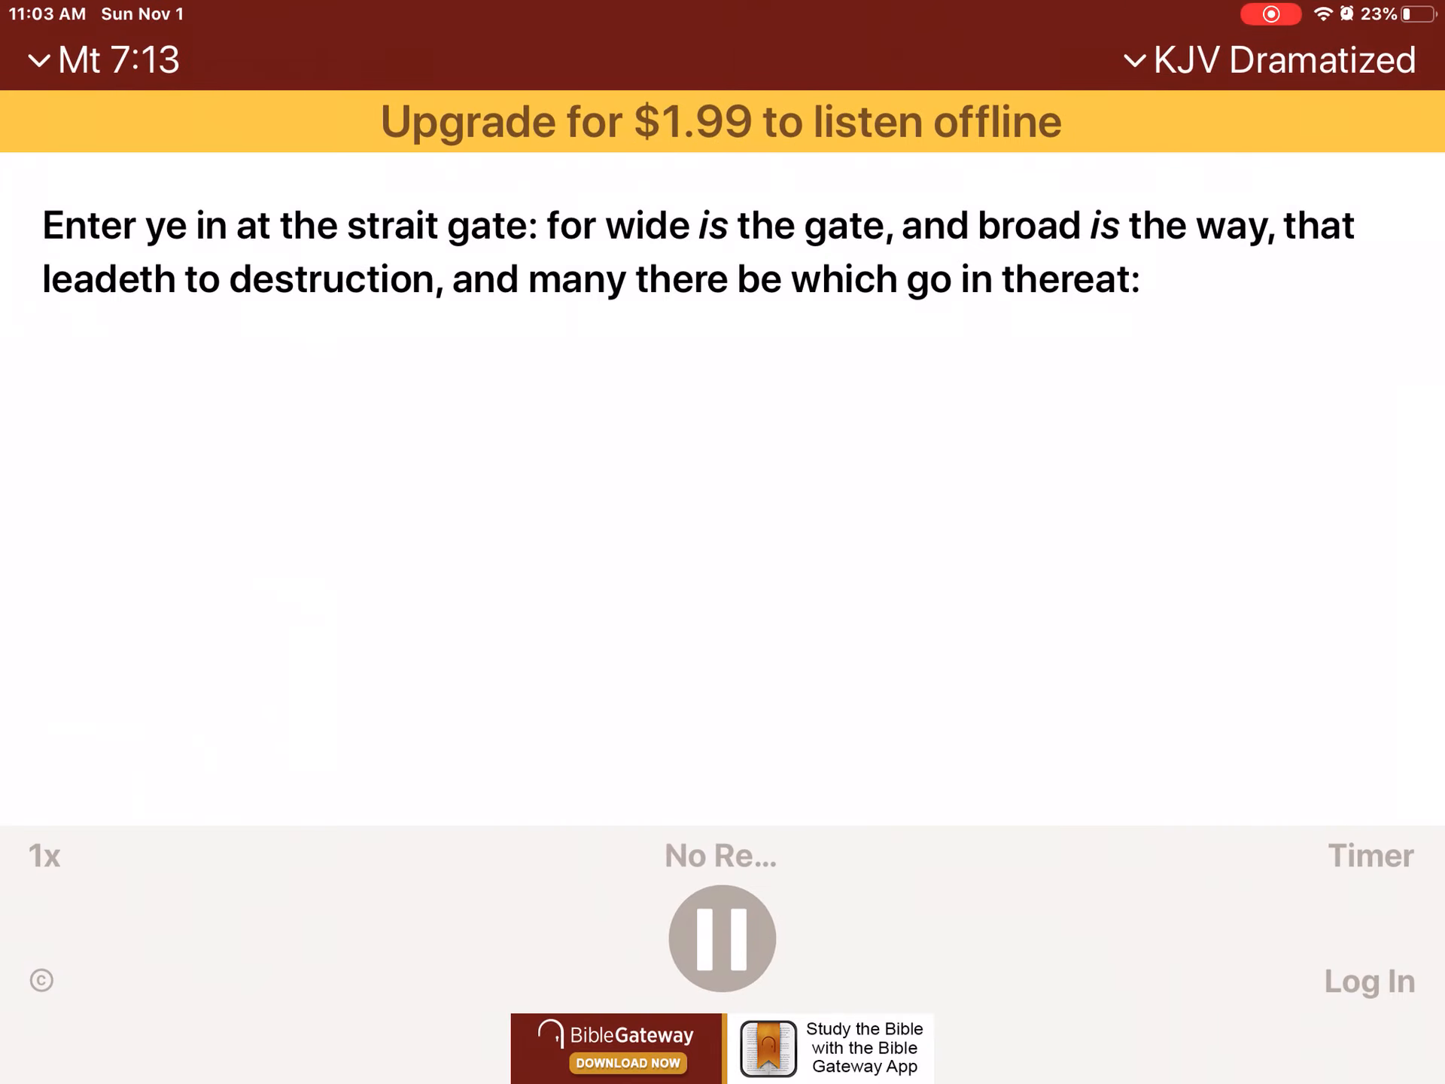
click(106, 58)
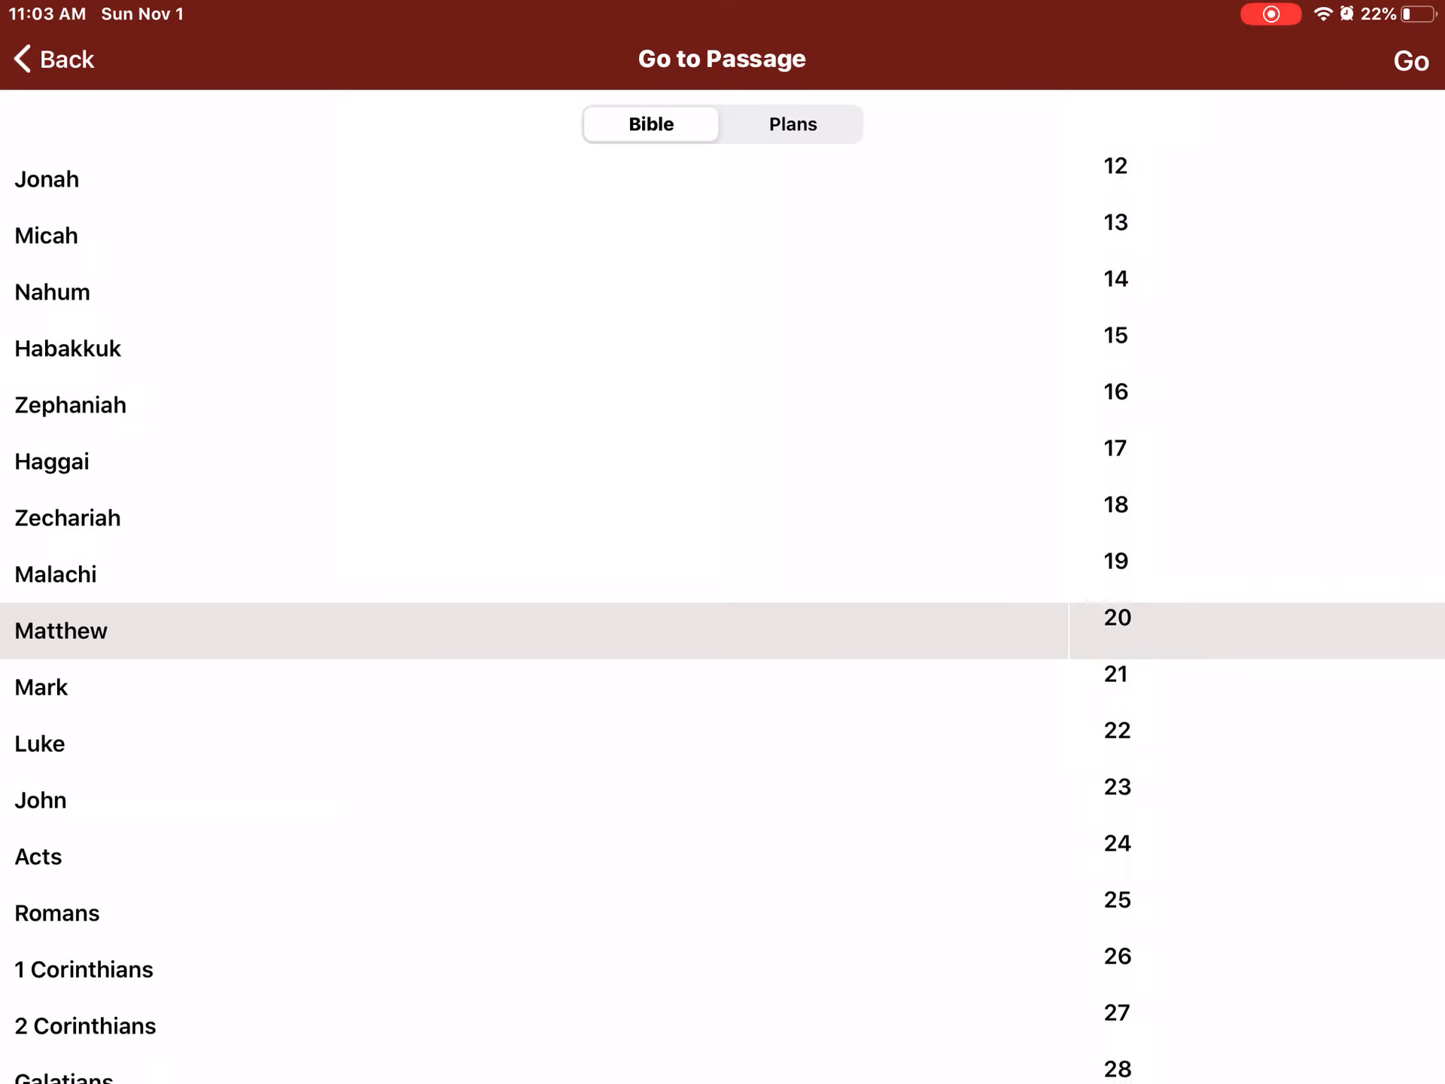
scroll(up, 3)
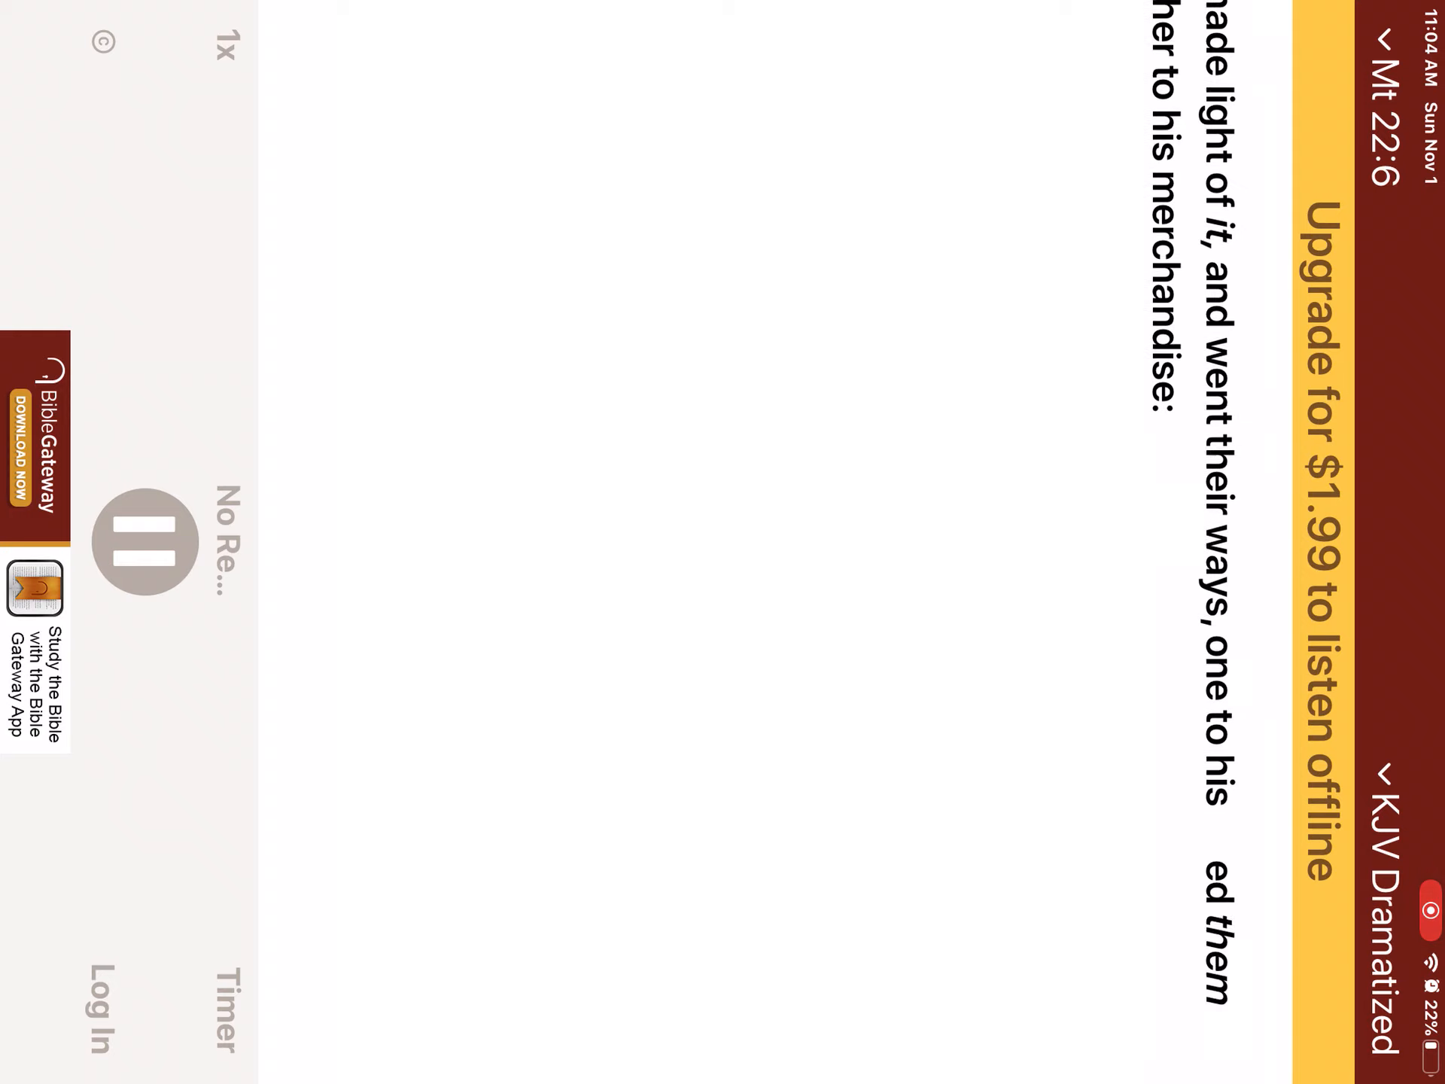
- Let the Matthew 22 KJV Dramatized narration play on to verse 40
scroll(down, 3)
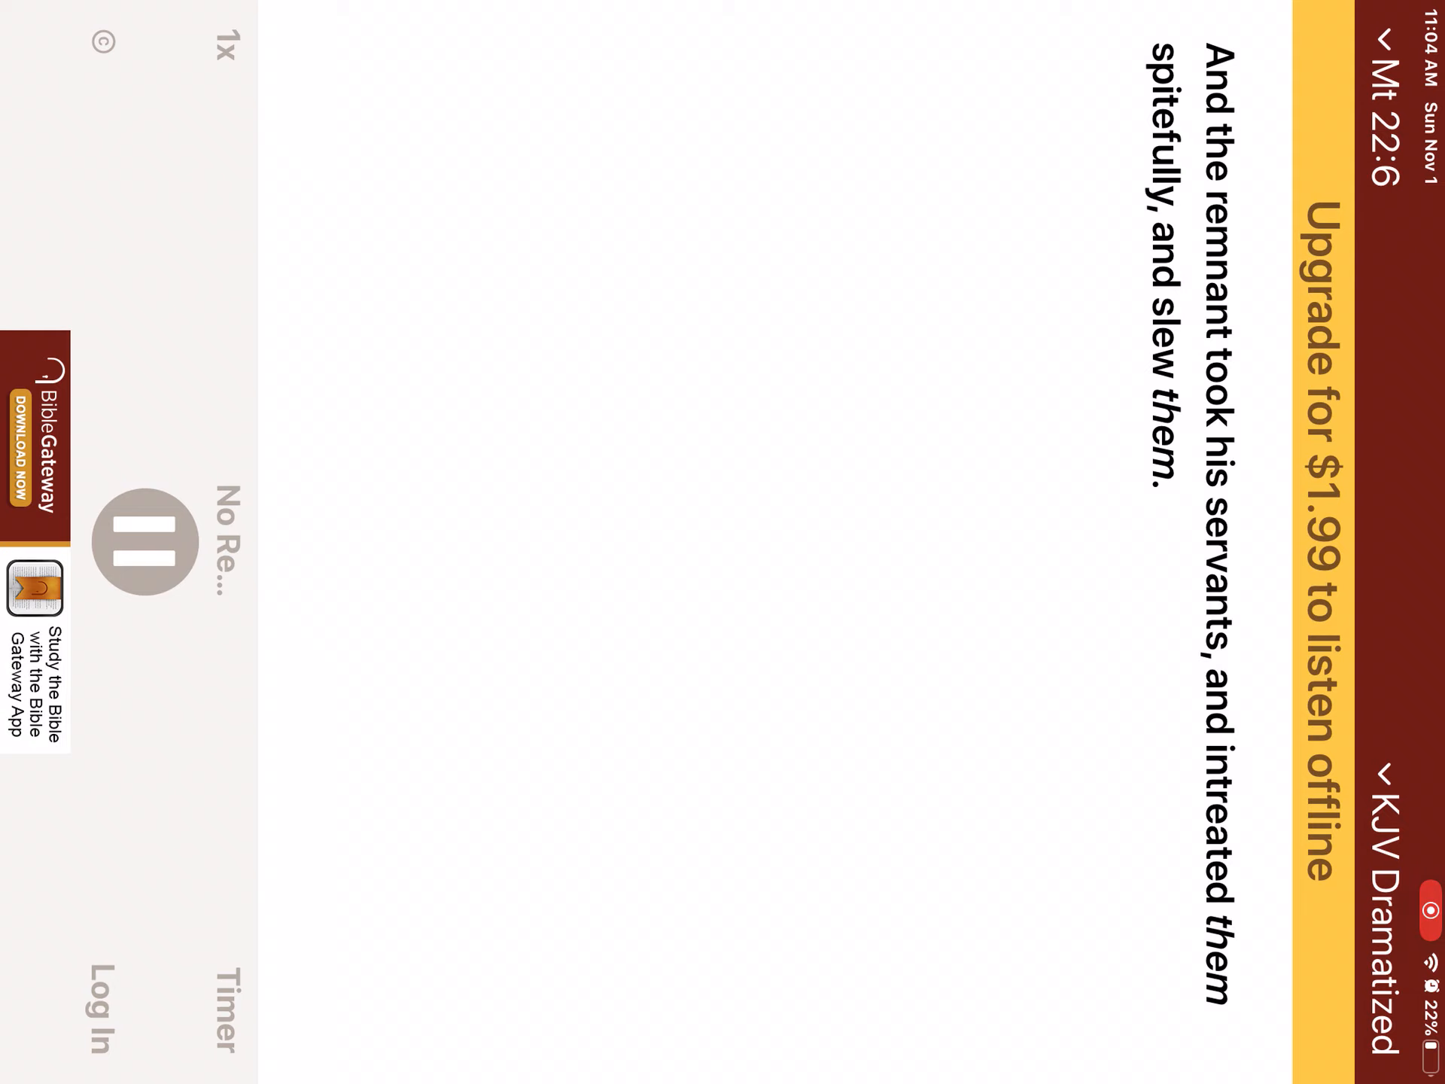
scroll(left, 3)
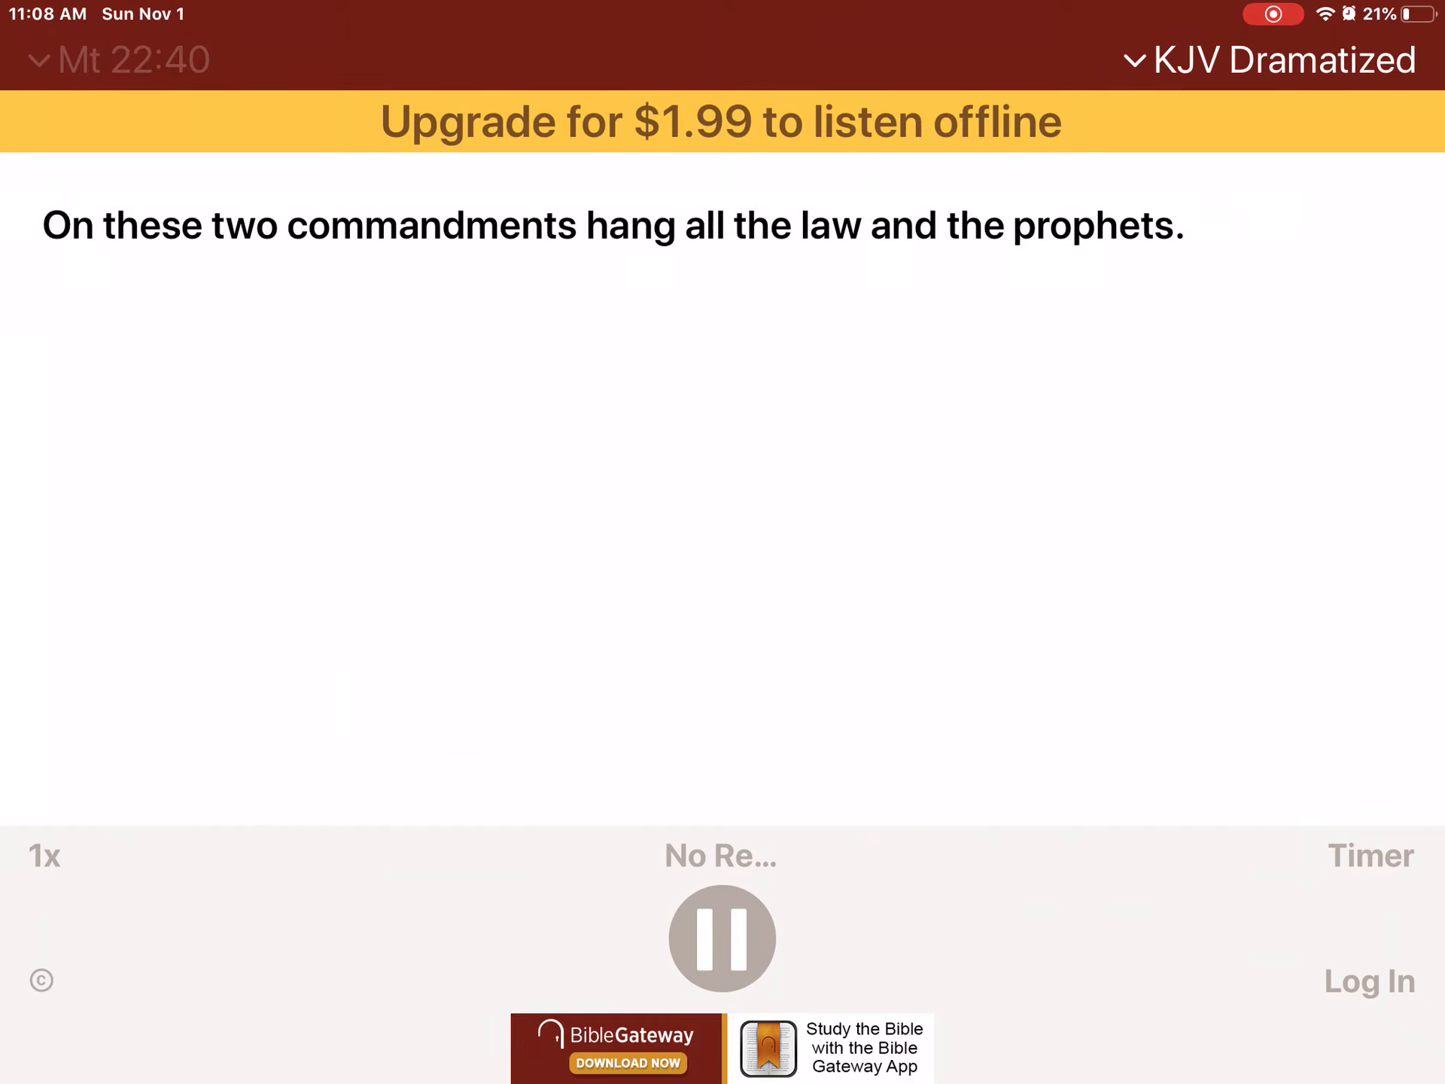
- Open the passage picker from Mt 22:40 and line up James, chapter 1
click(115, 59)
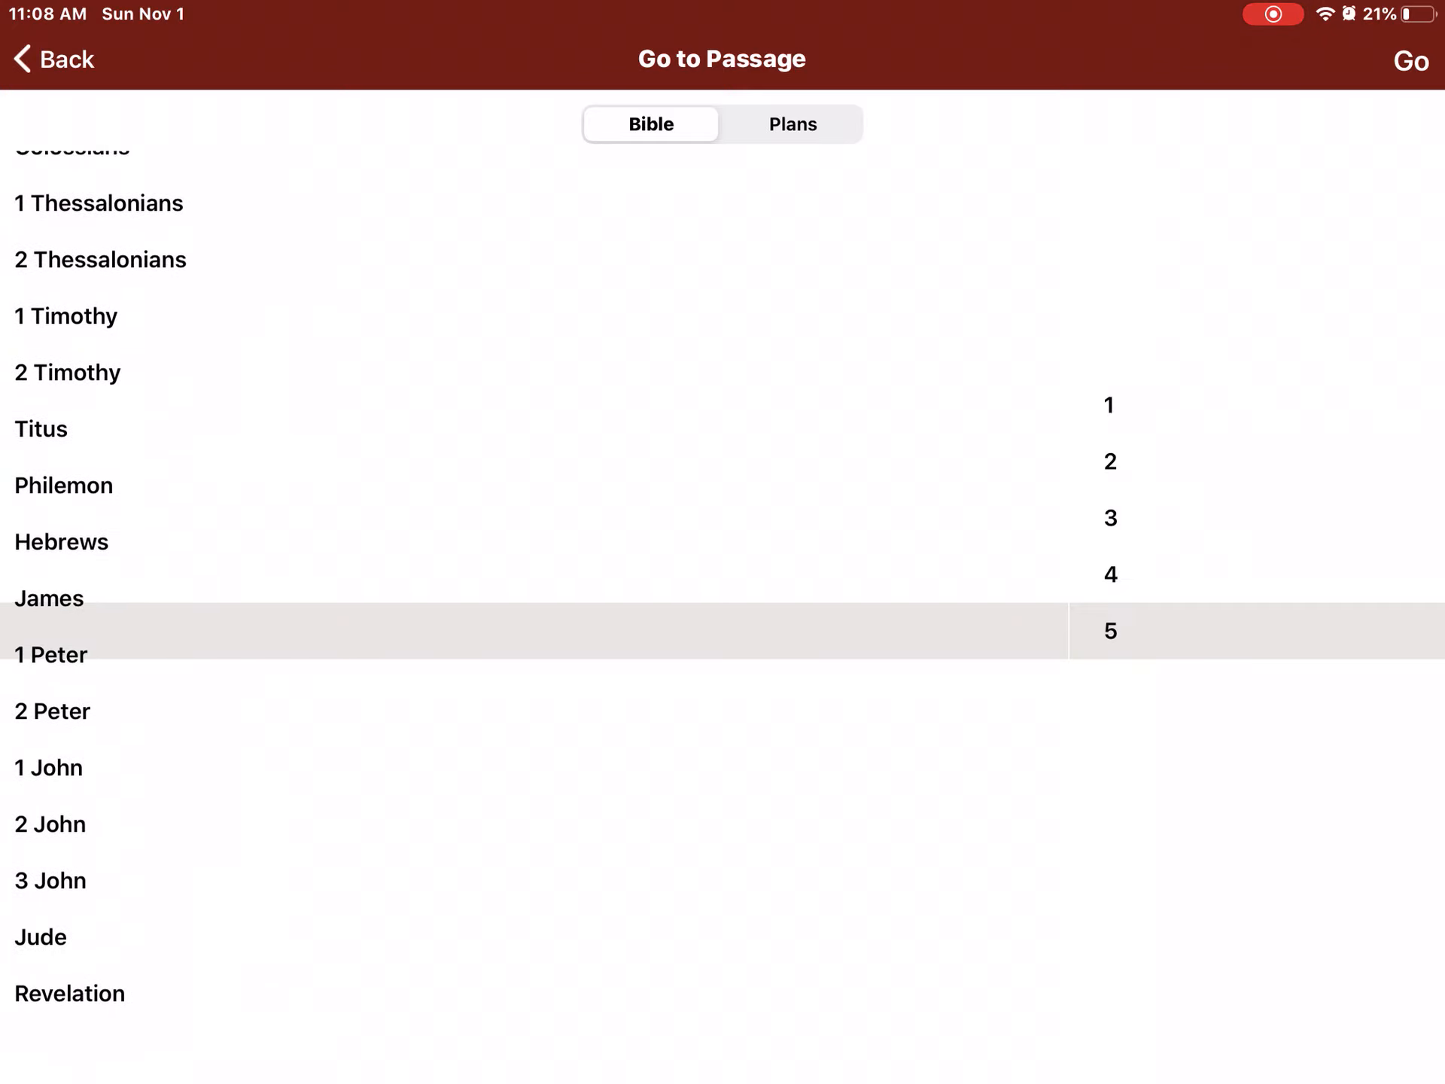
scroll(up, 3)
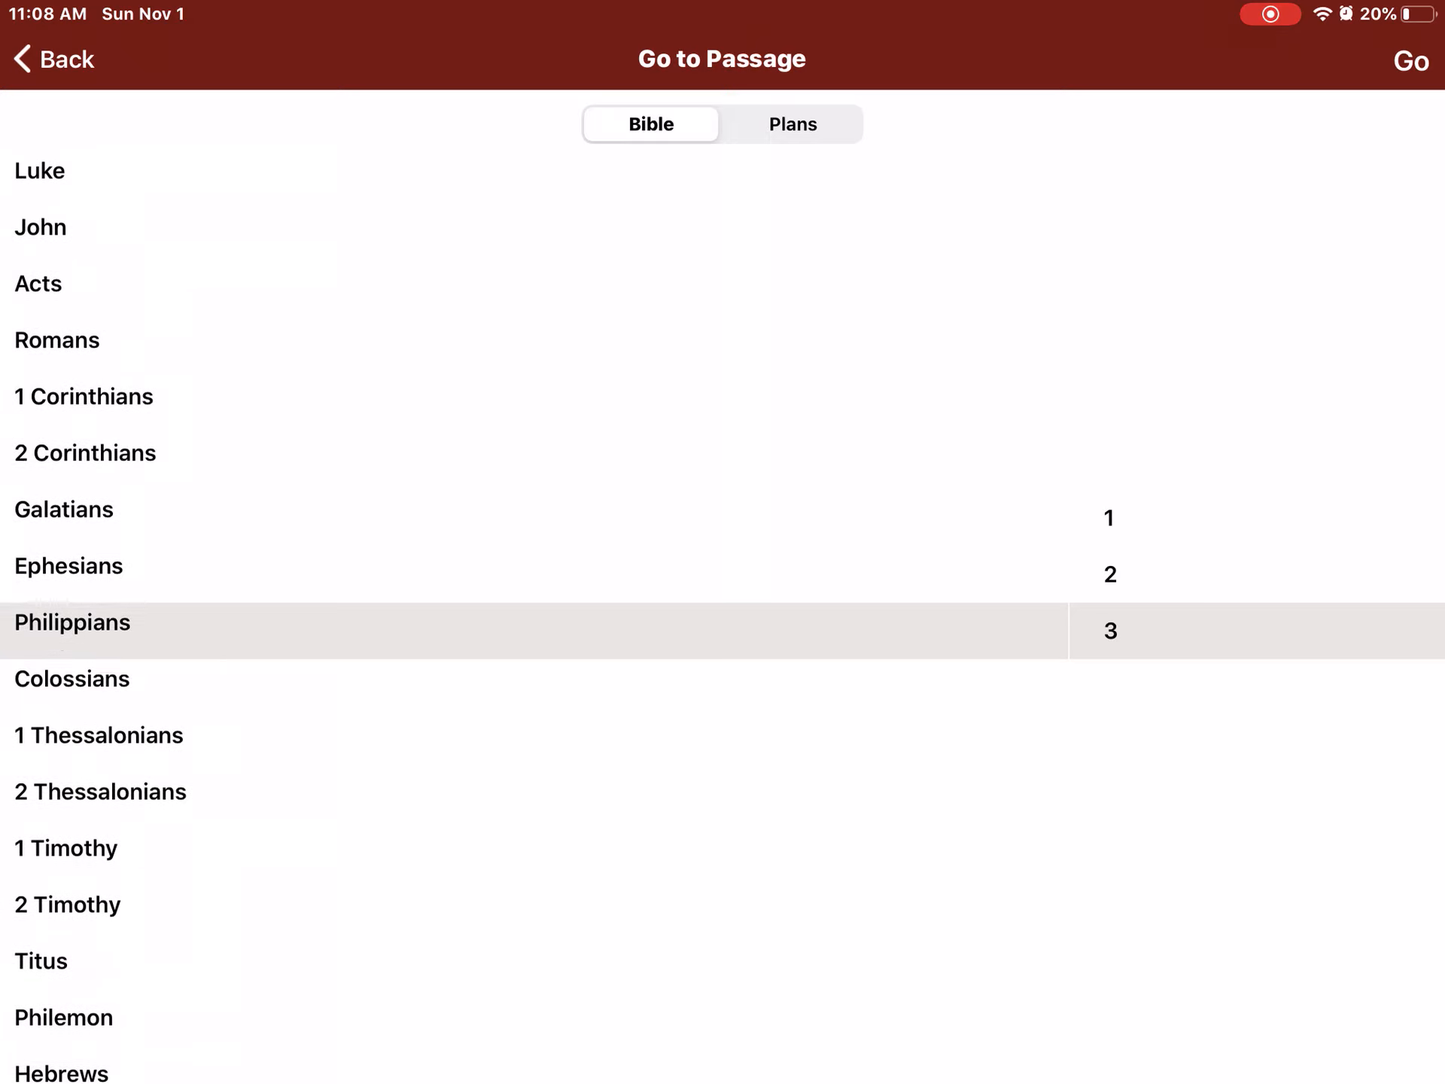
scroll(down, 3)
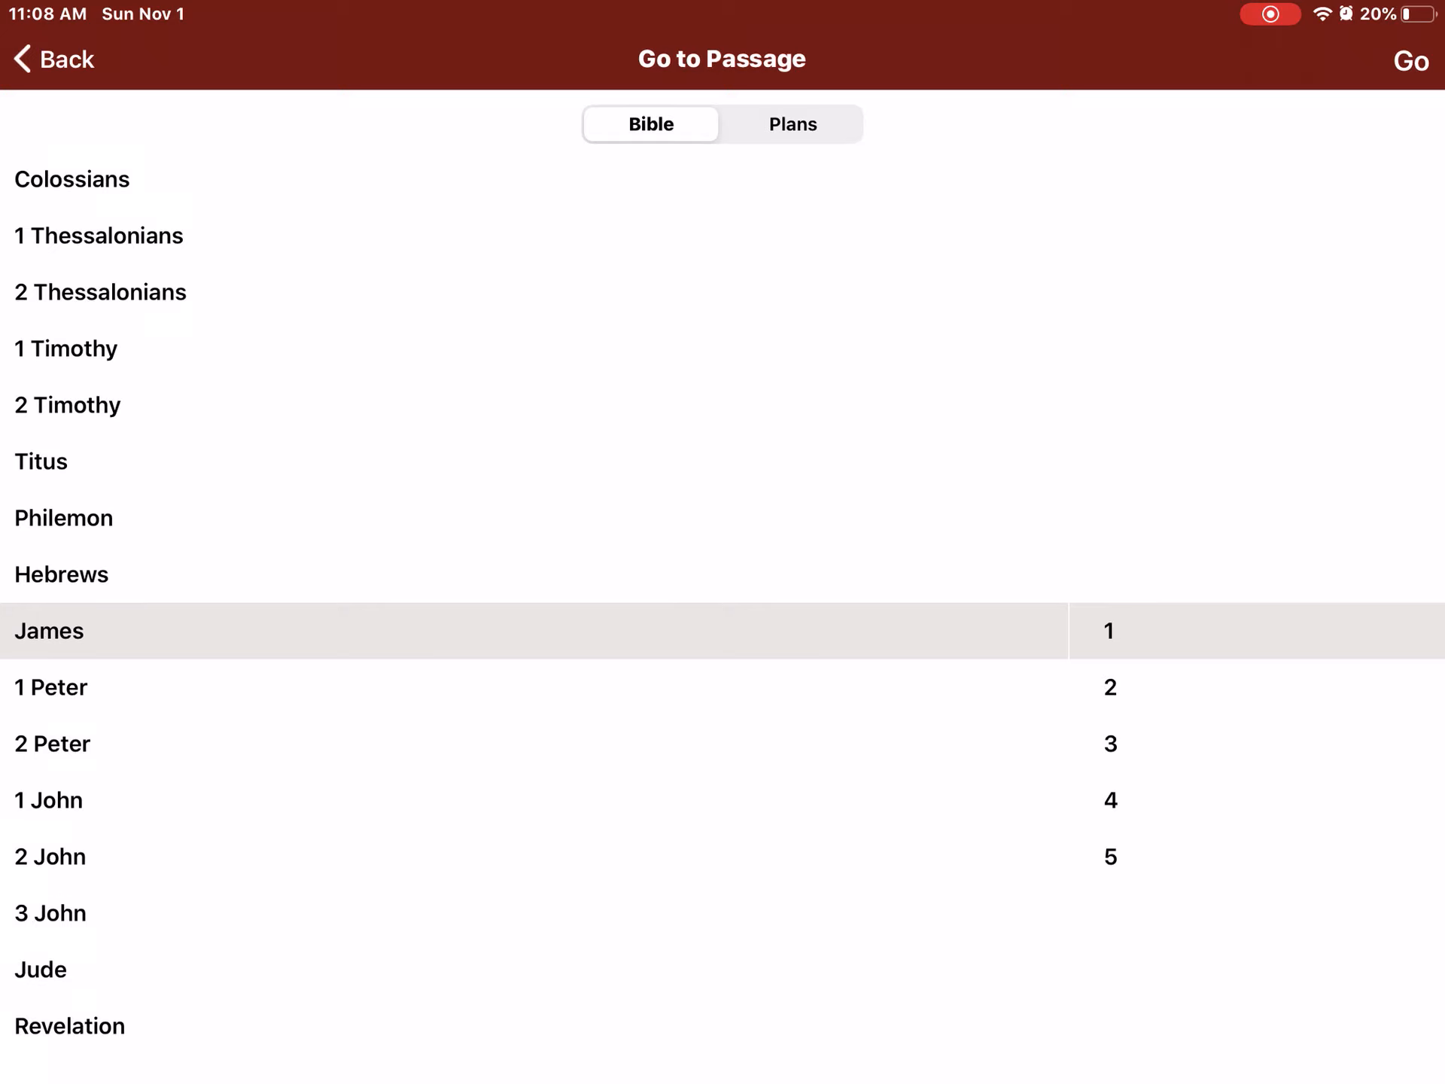
- Play James 1 past the ad through verse 20, then reopen the passage picker
click(1108, 631)
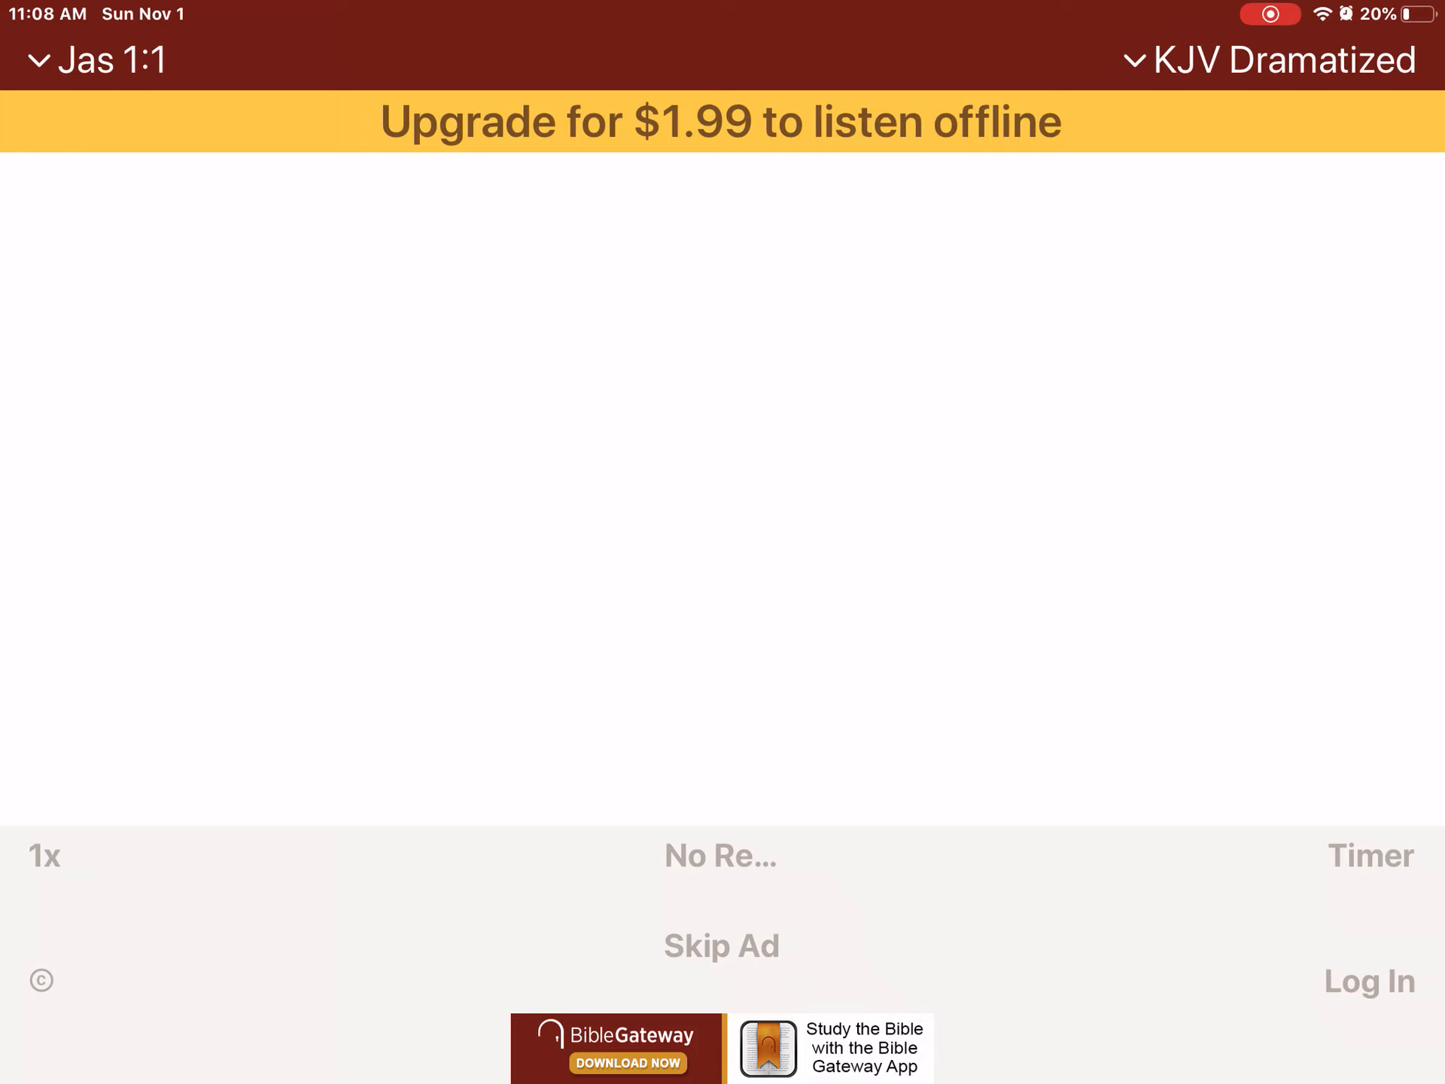
click(721, 944)
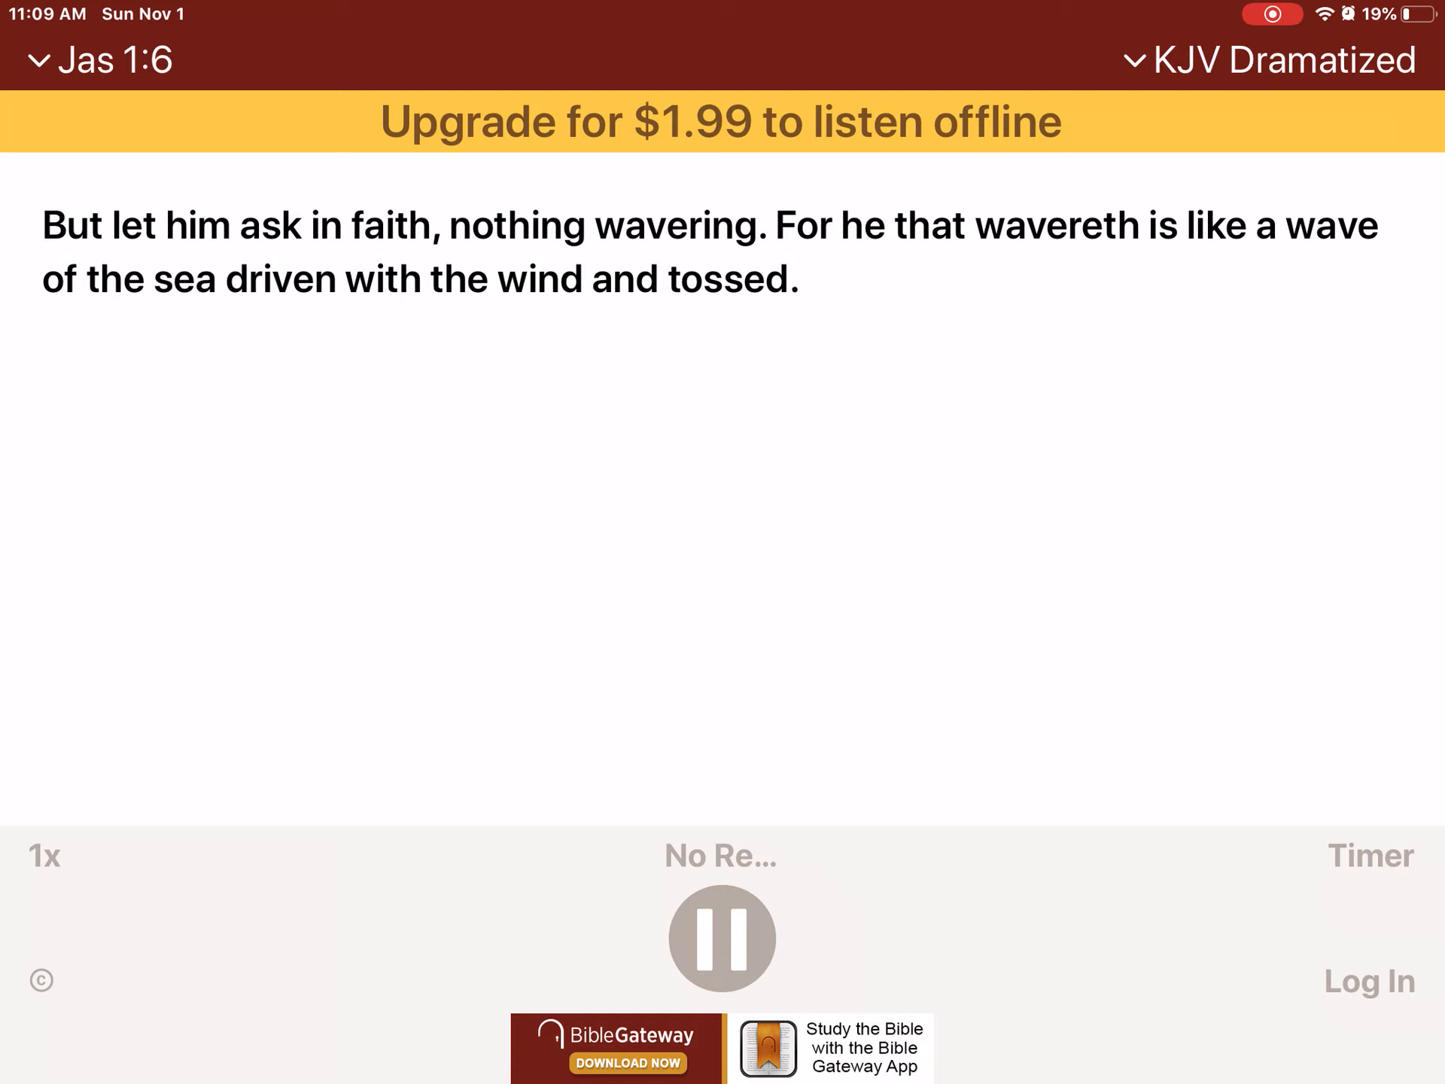
scroll(left, 3)
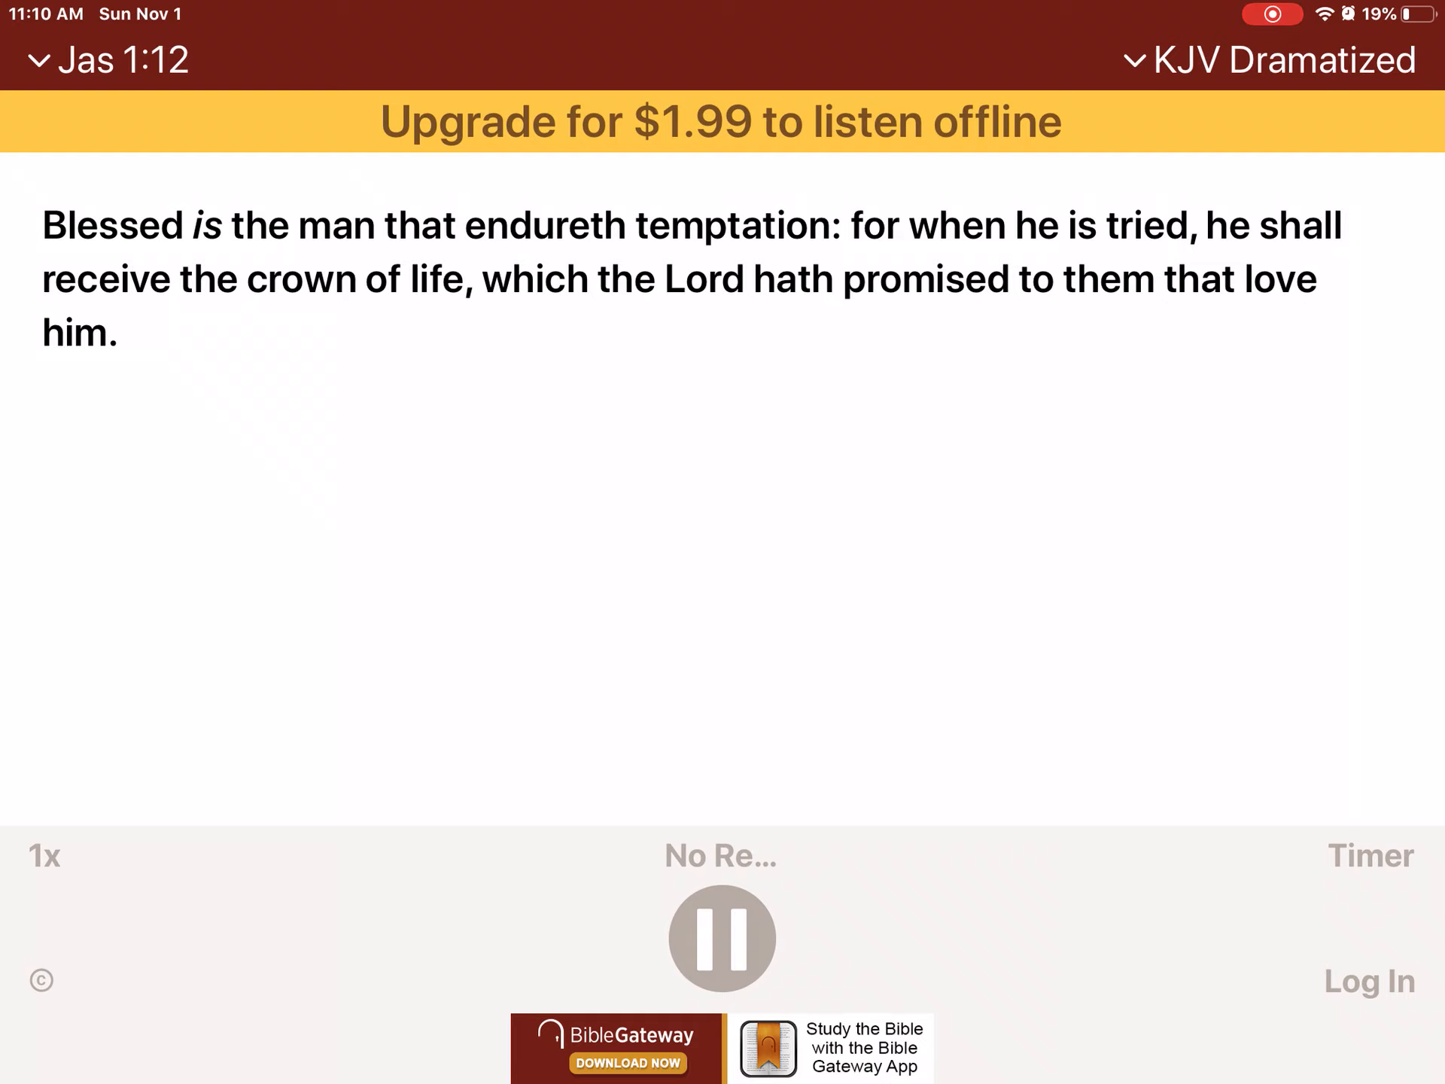
scroll(left, 3)
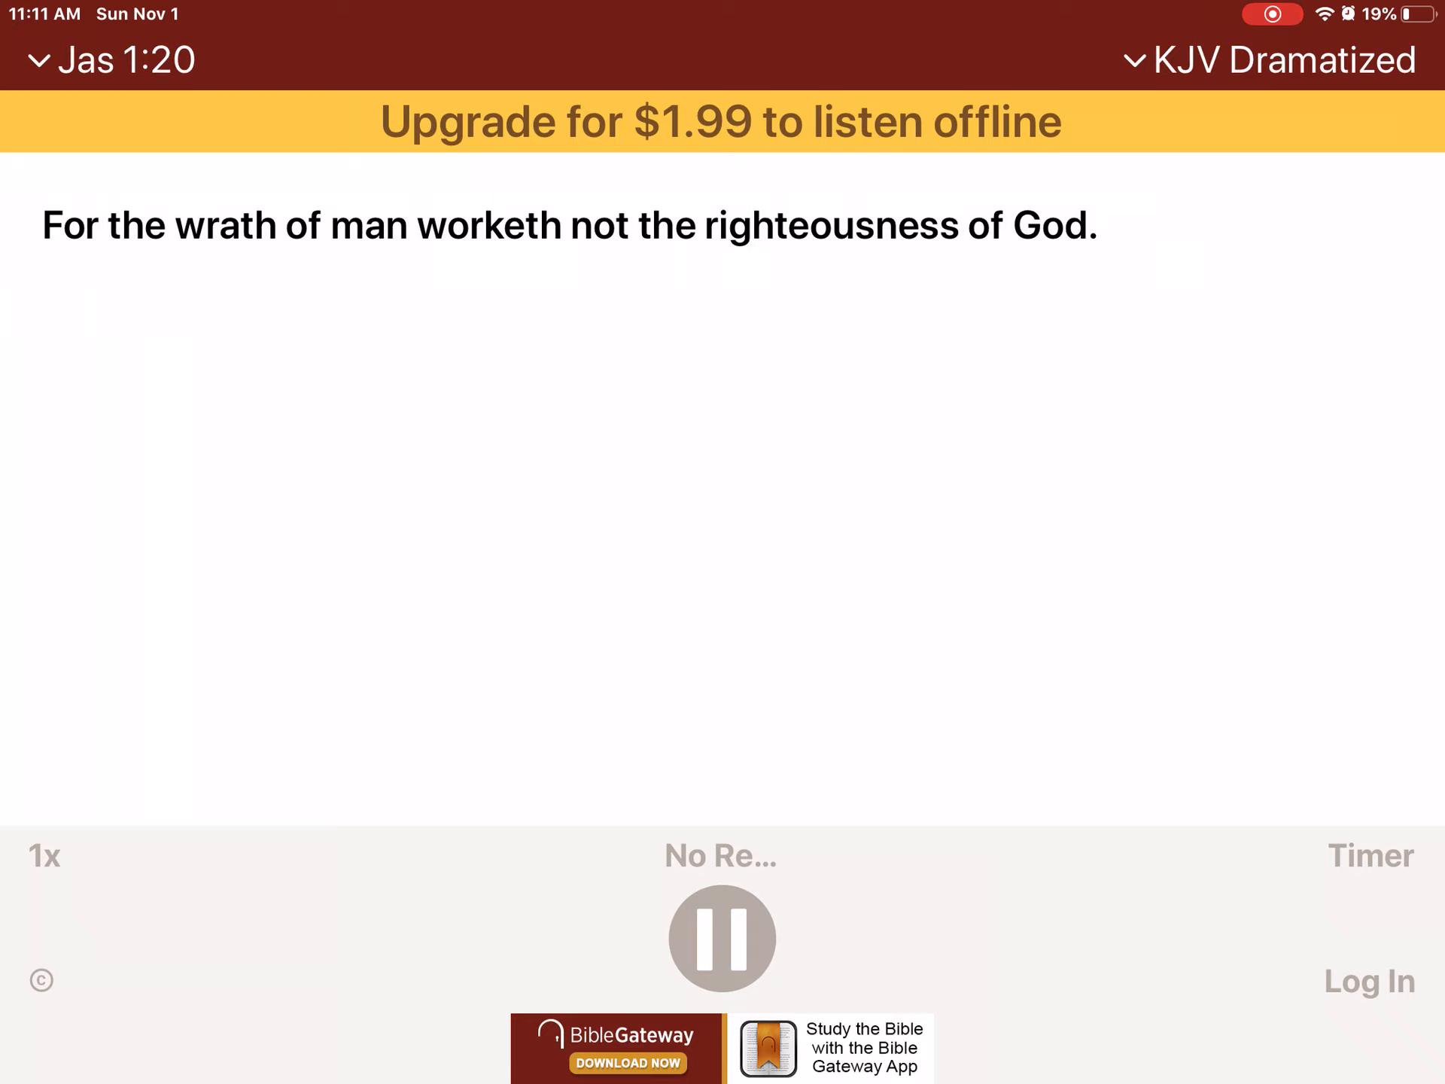
click(112, 59)
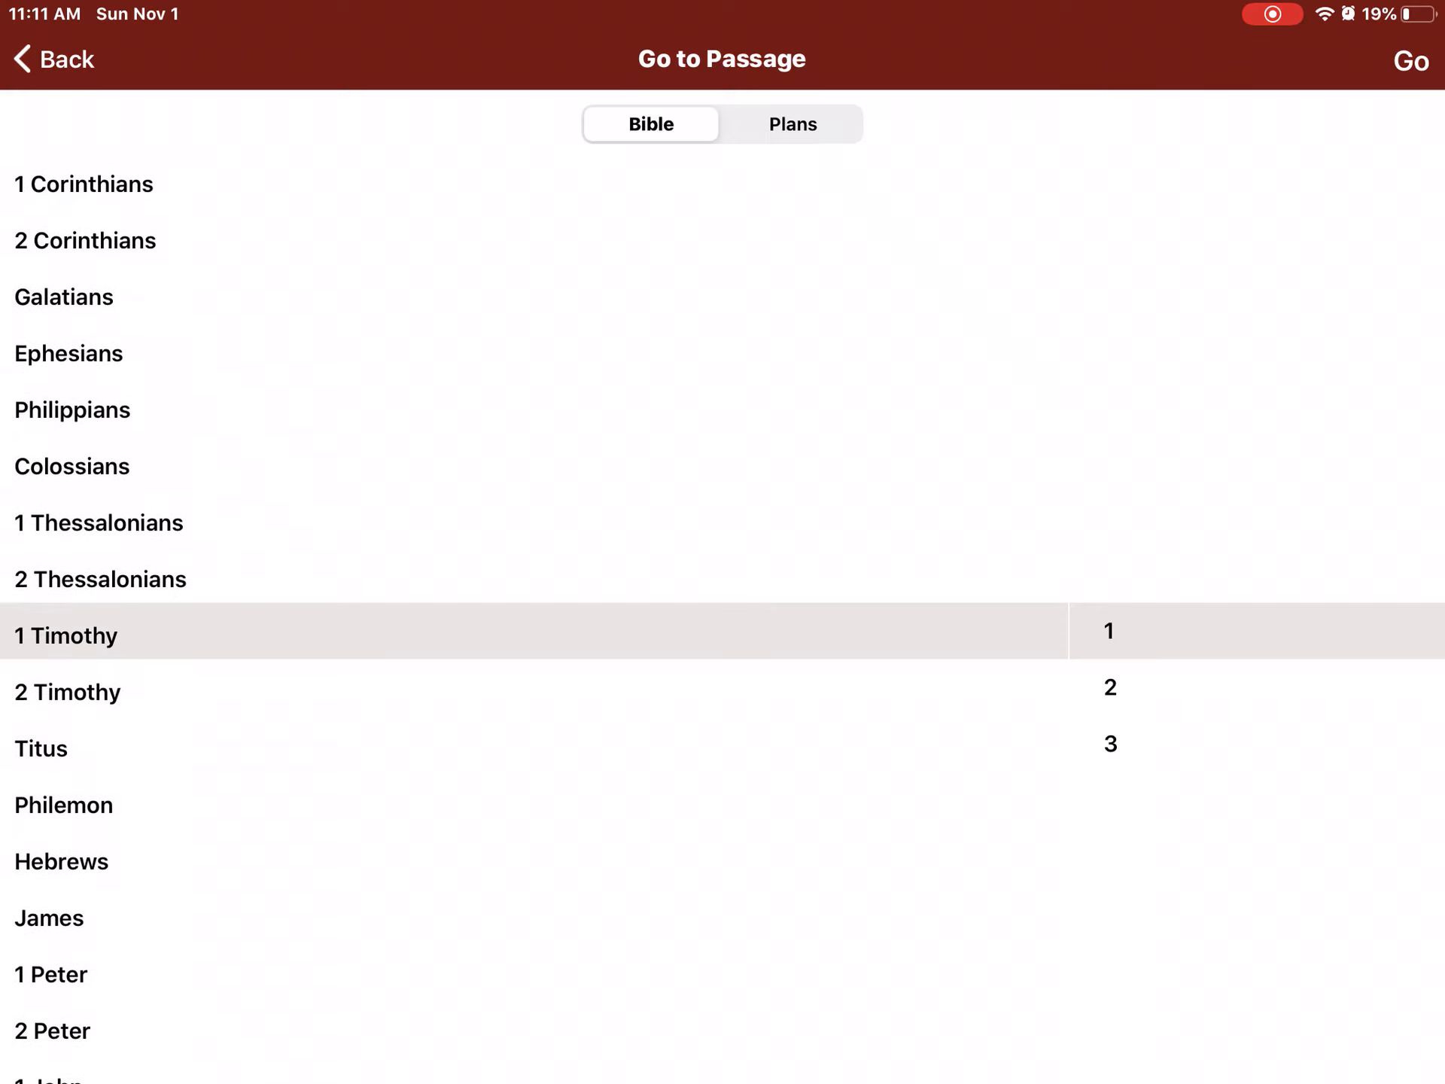
- Scroll the book list to Philippians and play chapter 4
scroll(down, 3)
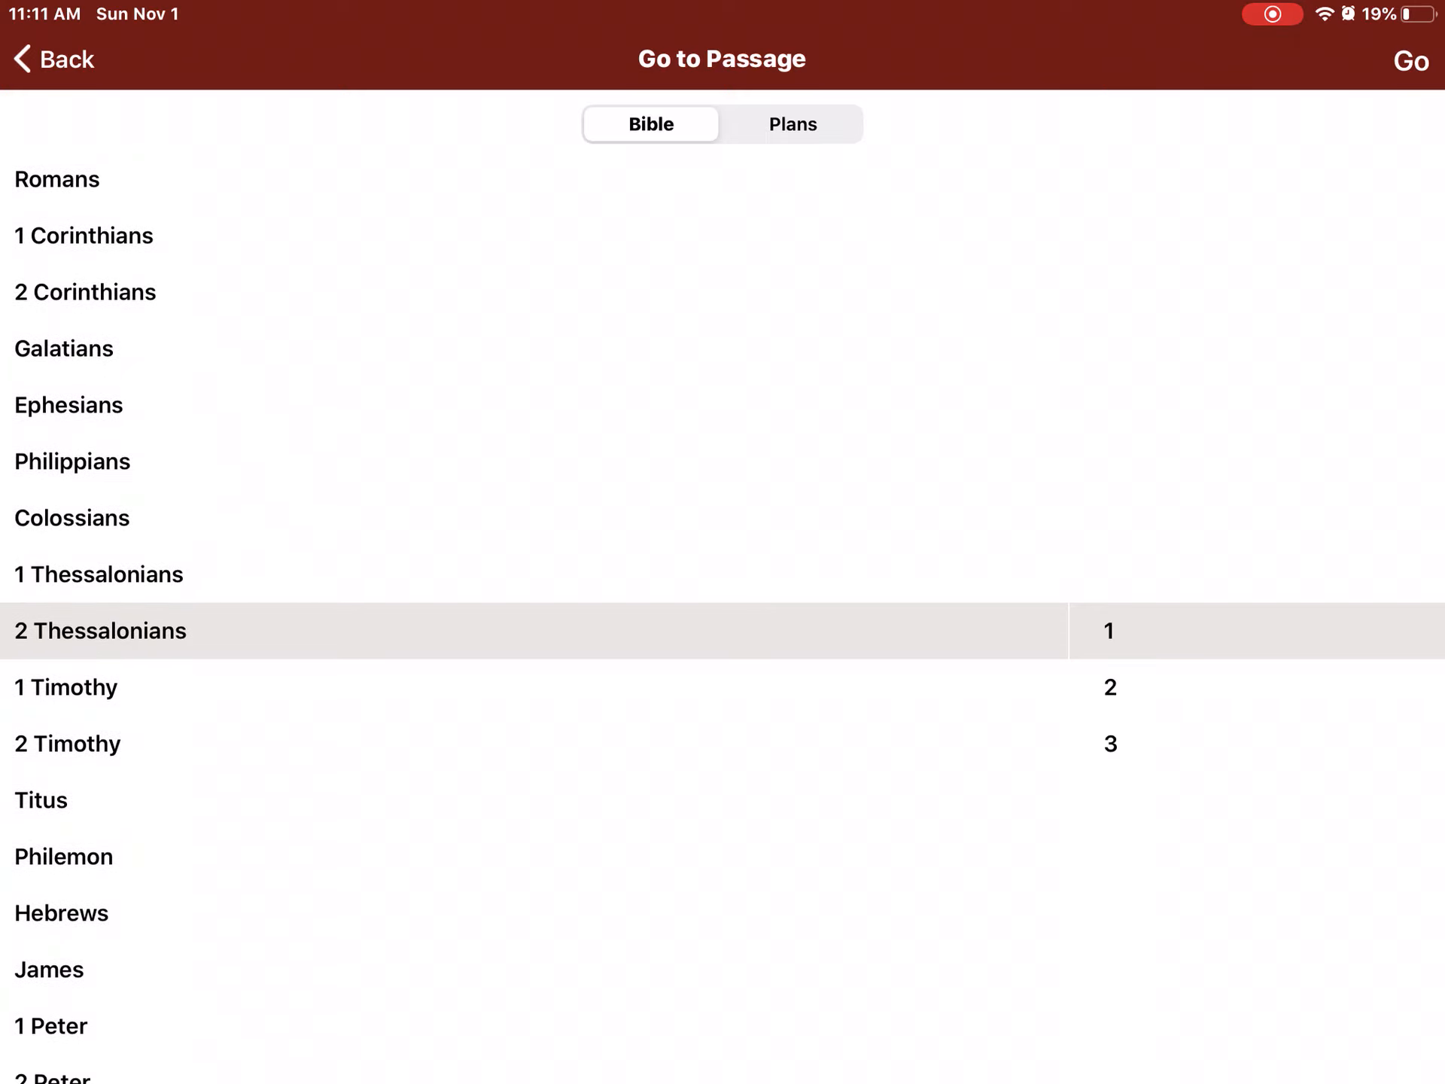
scroll(down, 3)
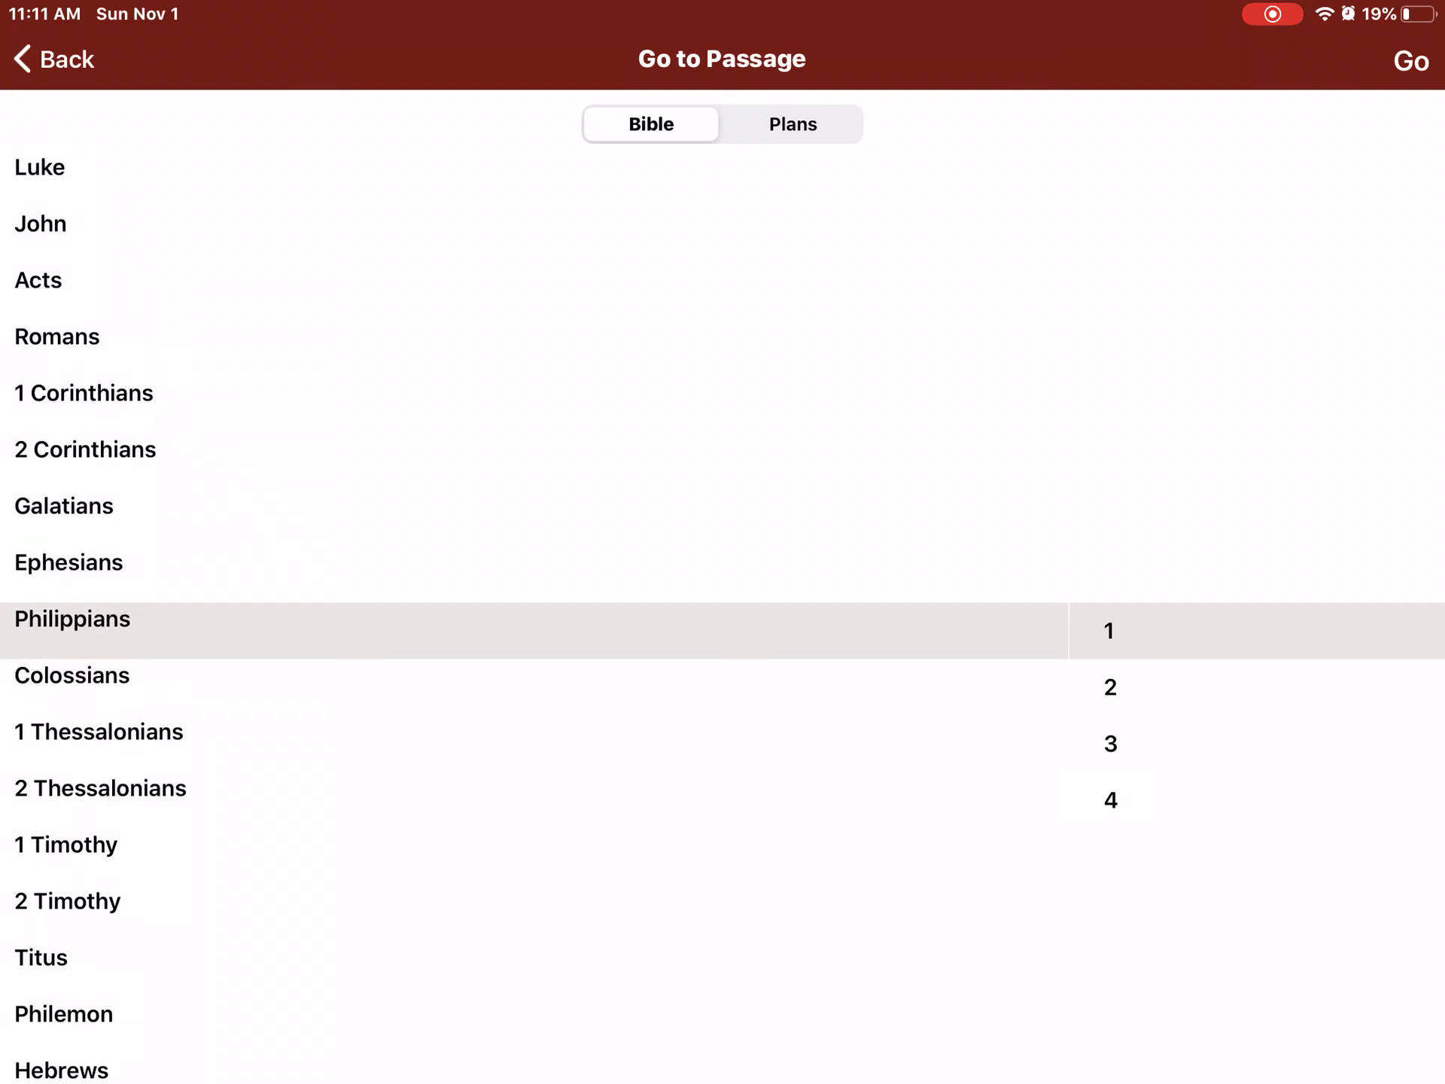
scroll(up, 3)
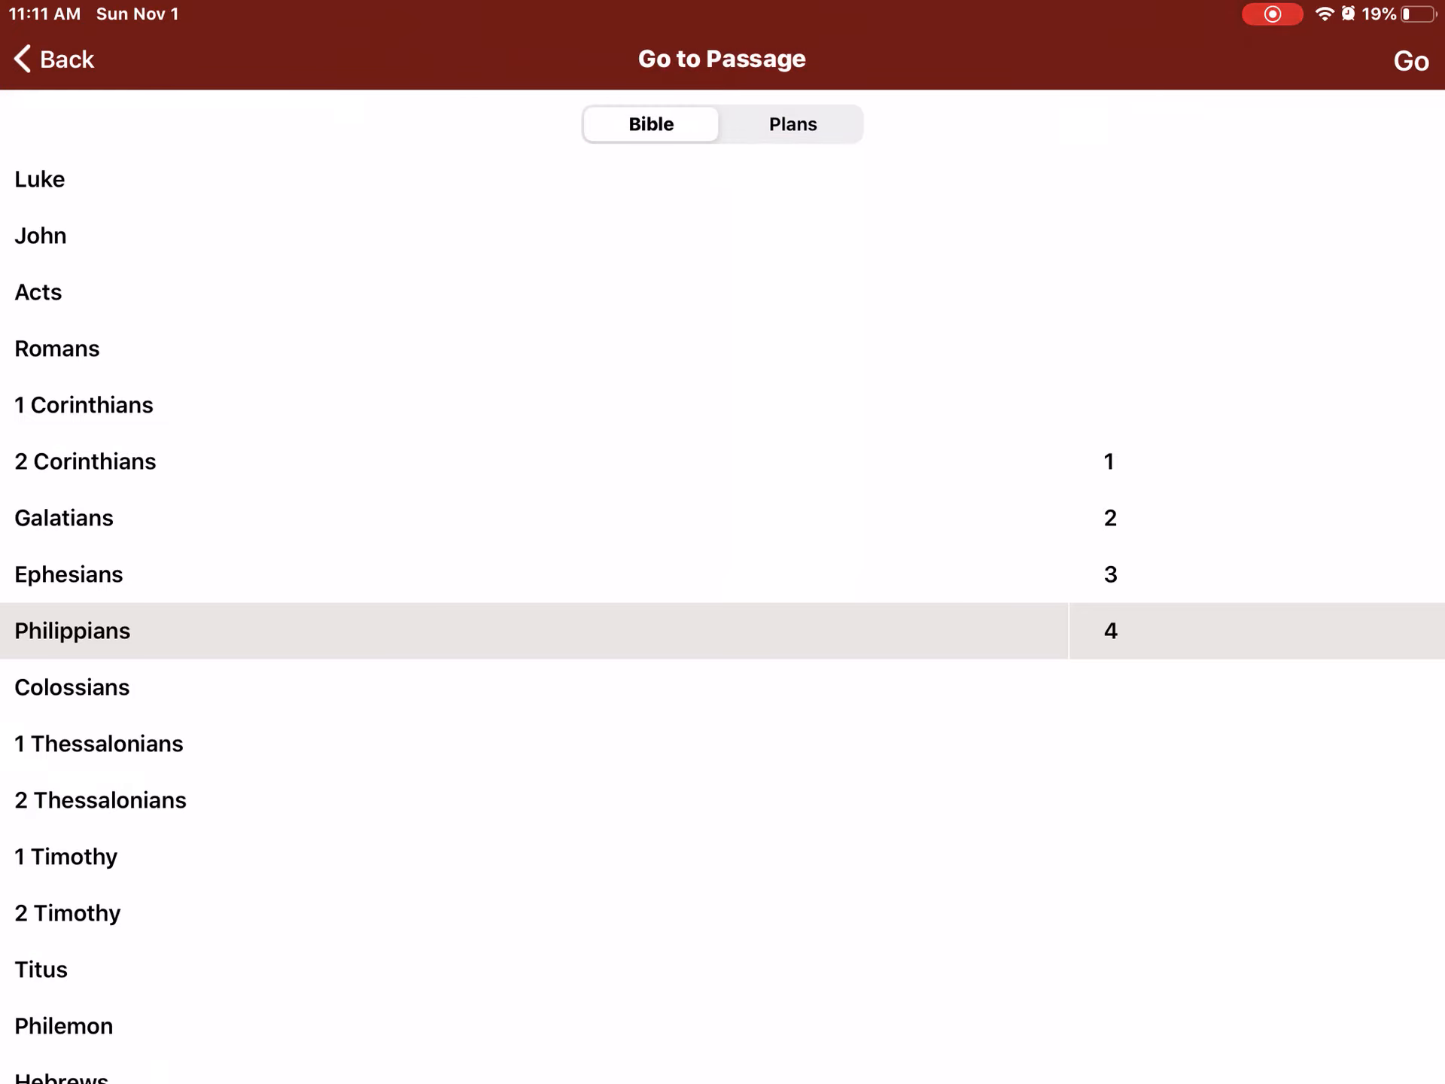
click(1111, 631)
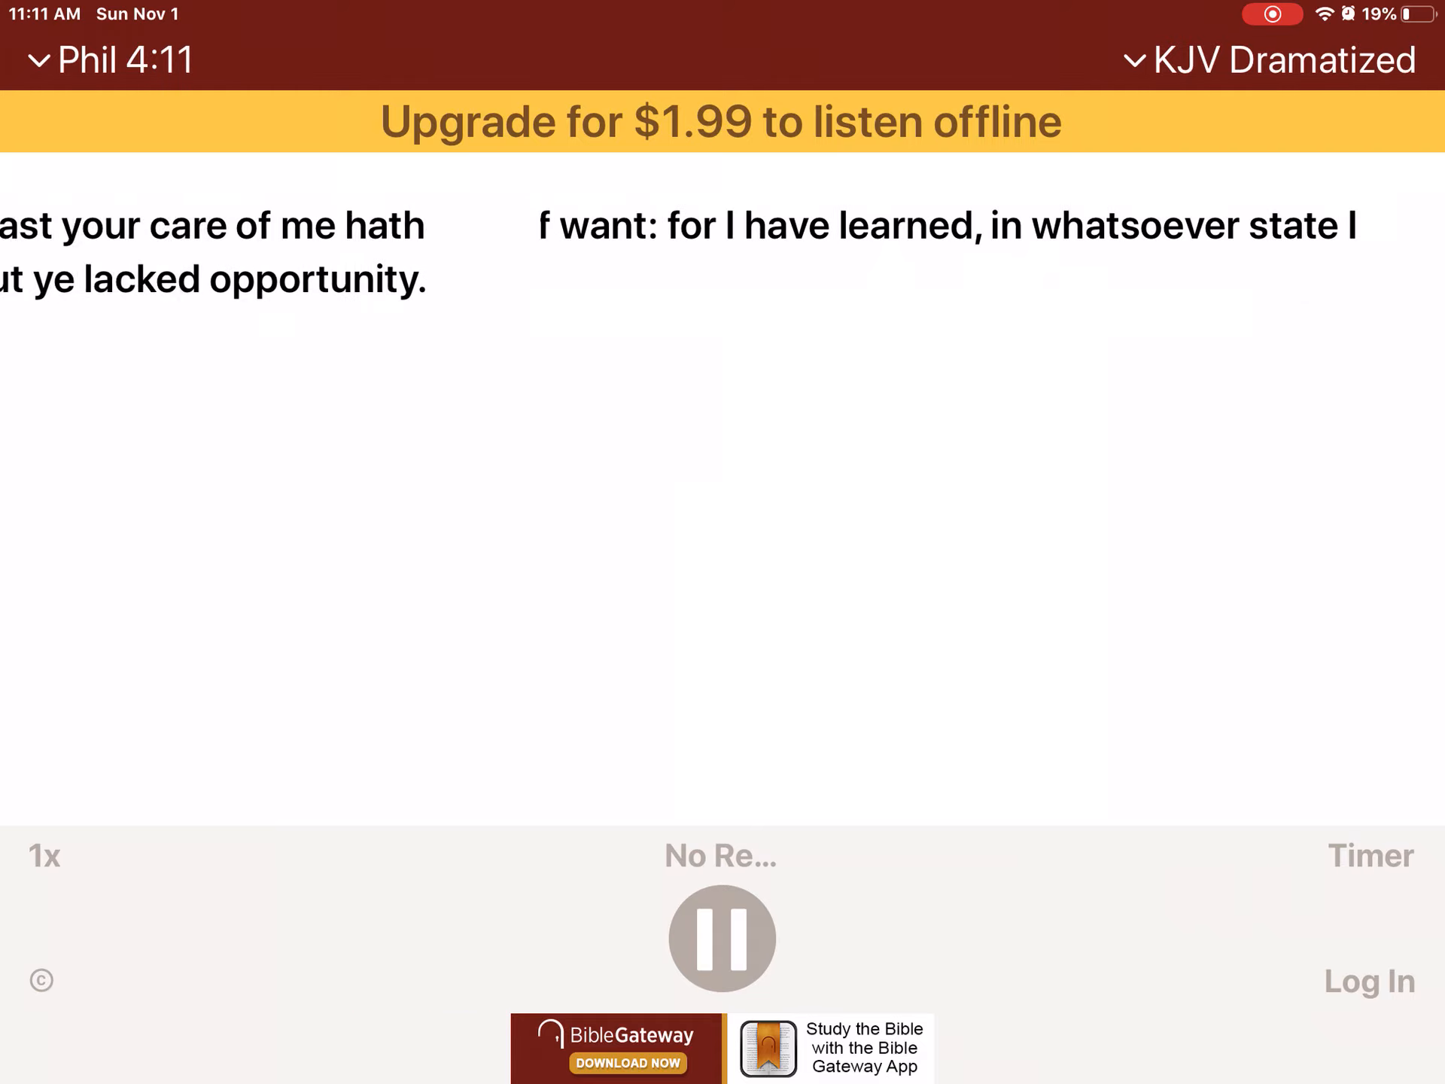
- Let Philippians 4 play to verse 13, then reopen the passage picker
scroll(left, 3)
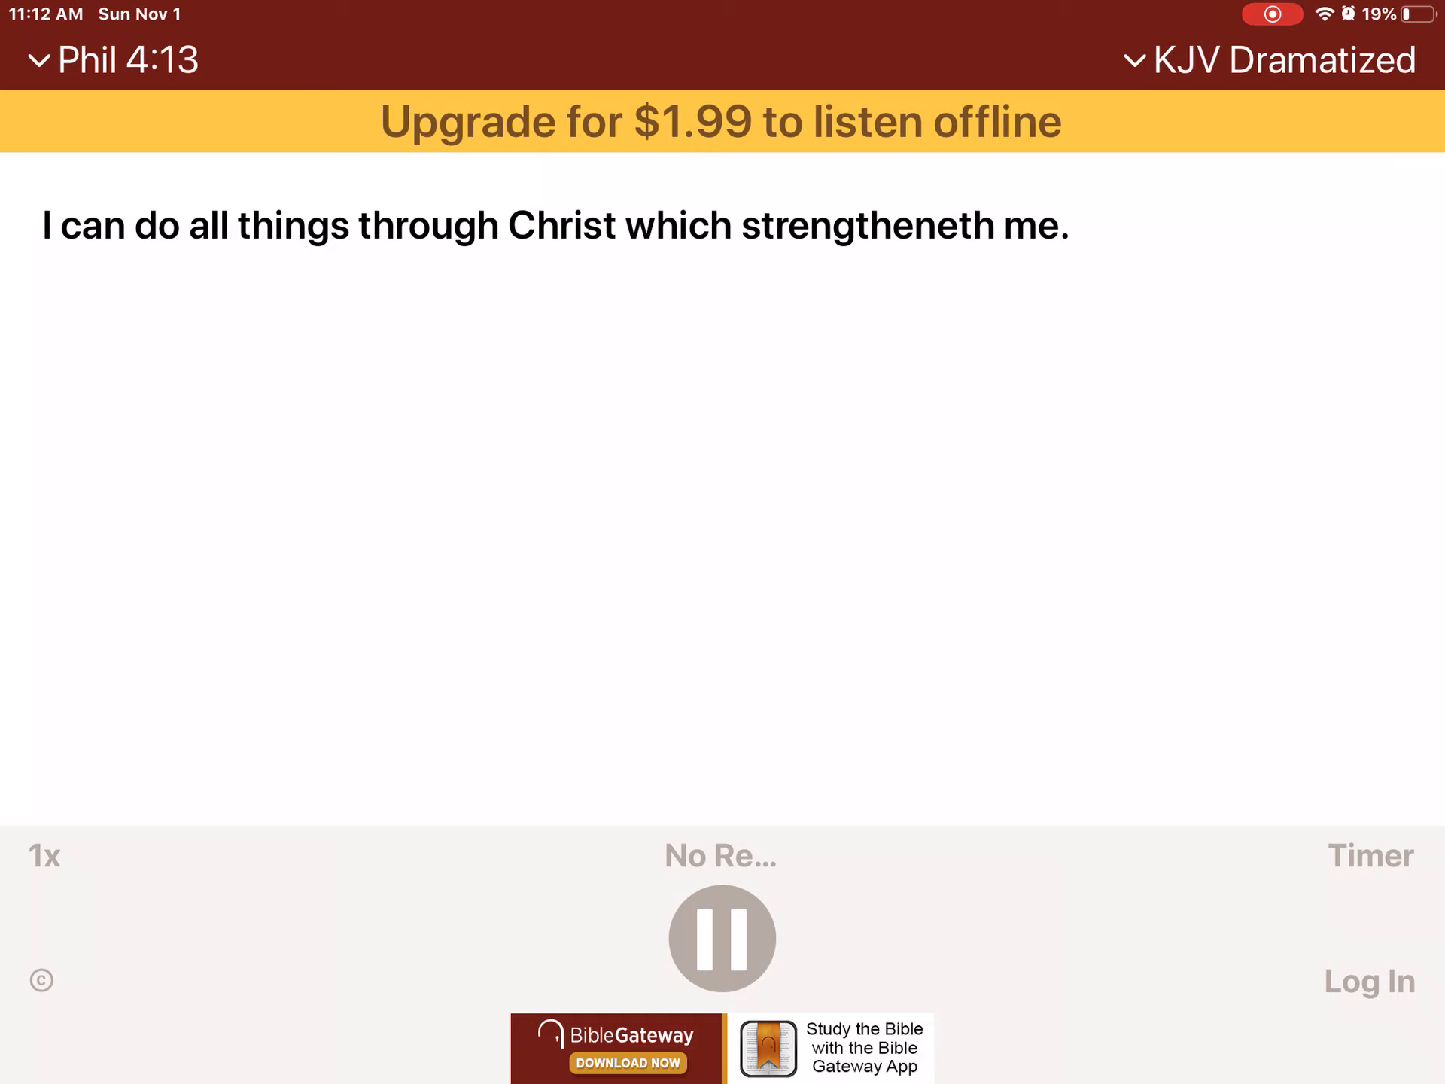
click(118, 59)
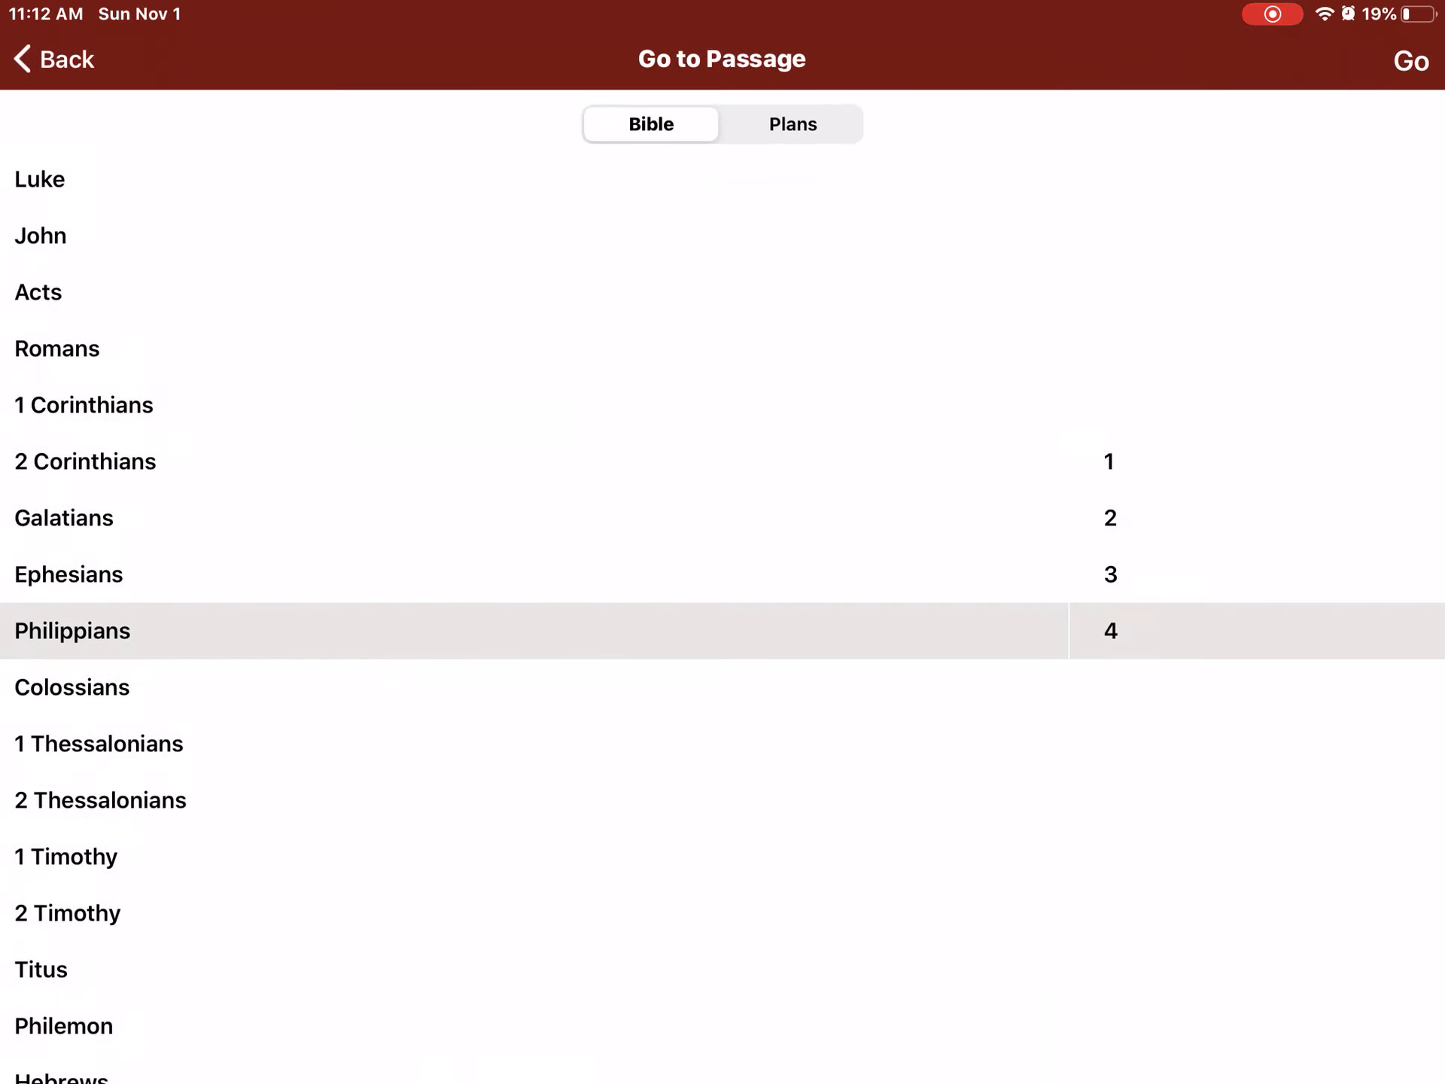